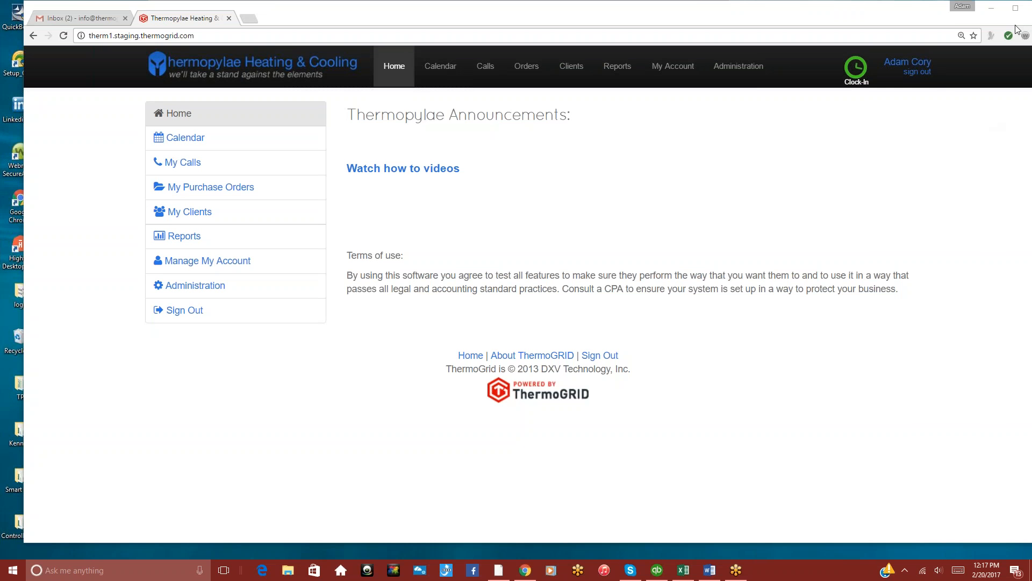
pyautogui.moveTo(824, 146)
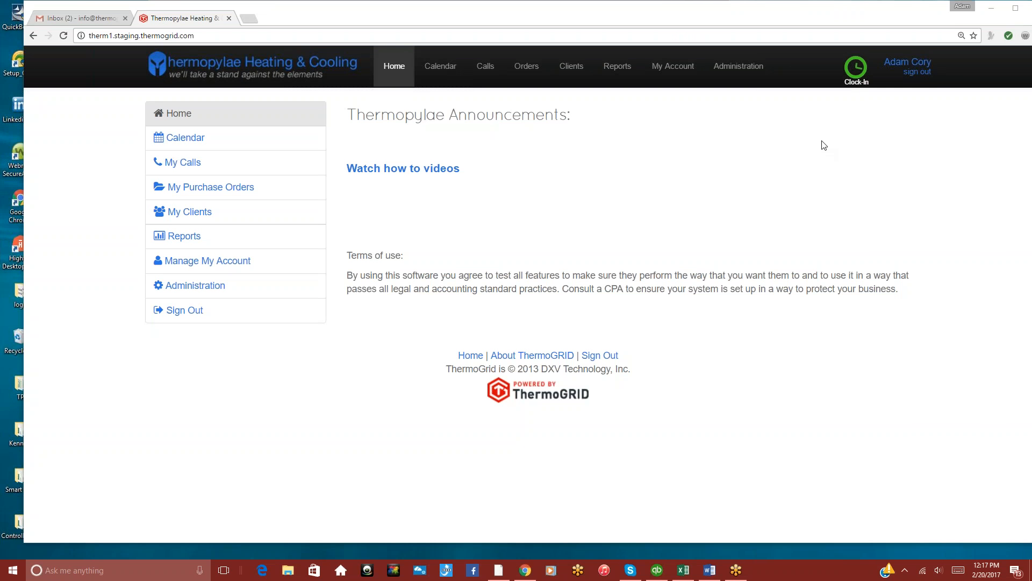
pyautogui.moveTo(746, 201)
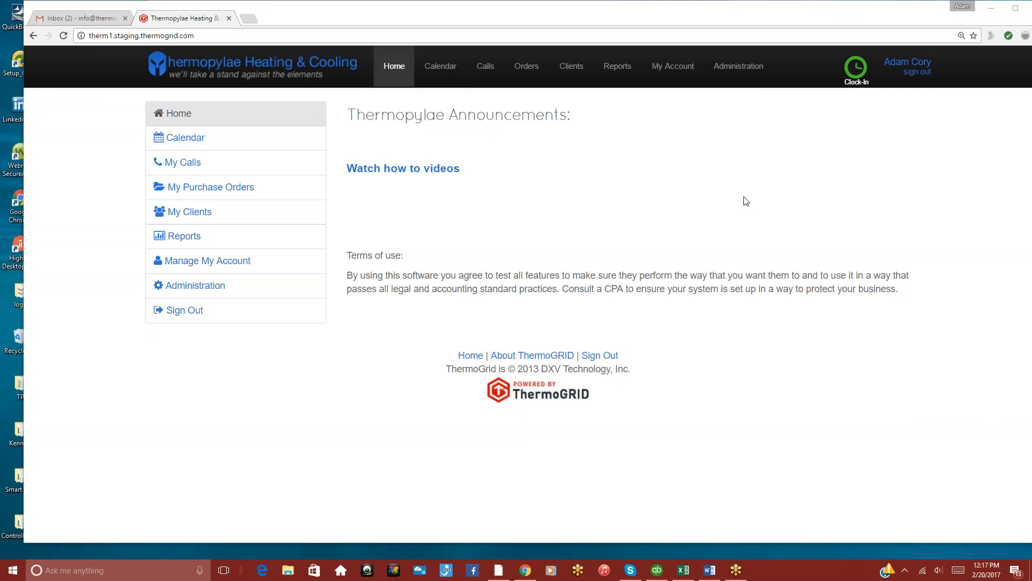
pyautogui.moveTo(620, 176)
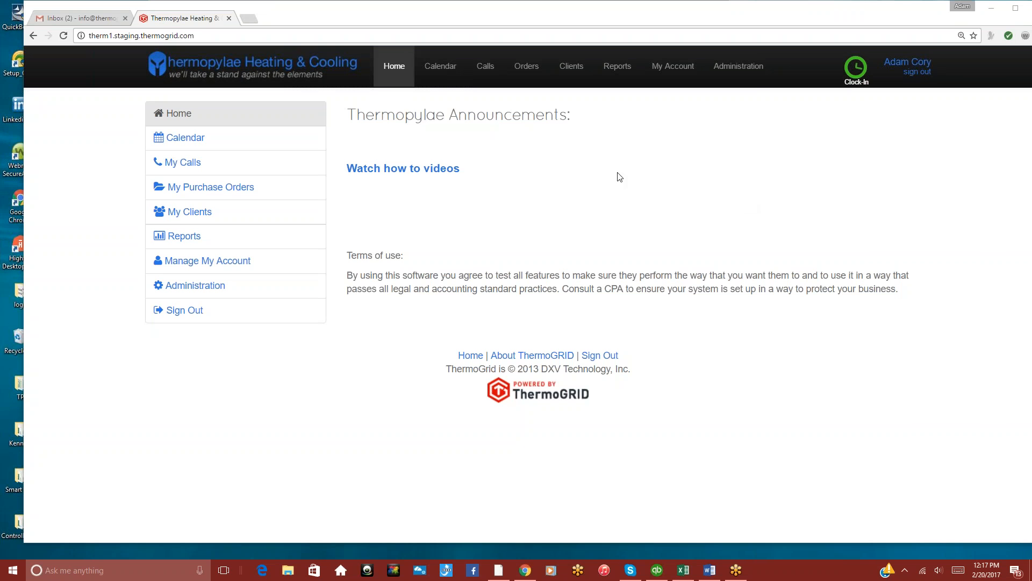
# Go to the Administration area with company, user and job document settings.
pyautogui.click(737, 65)
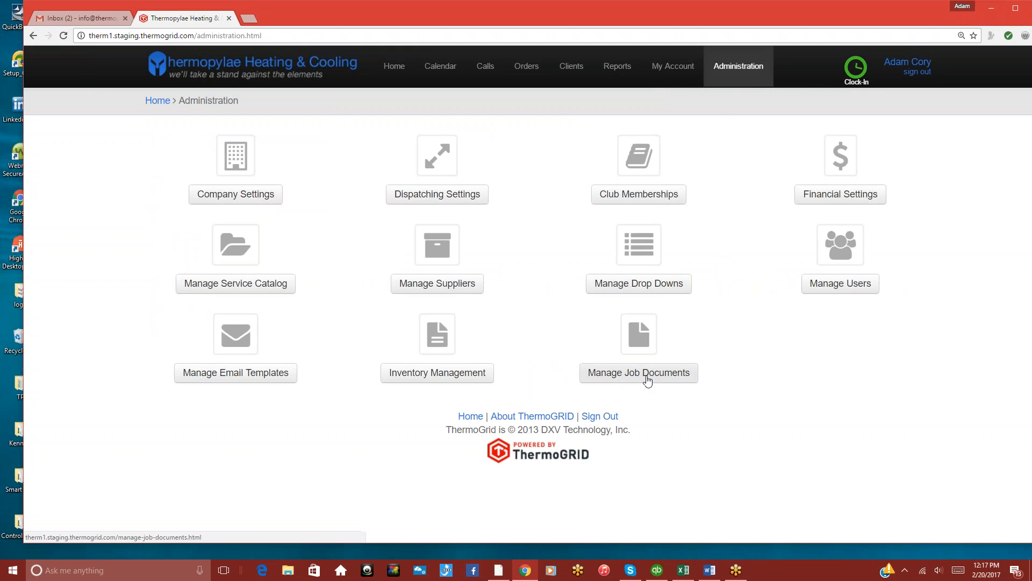
# Open Manage Job Documents, listing the four existing job documents.
pyautogui.click(638, 373)
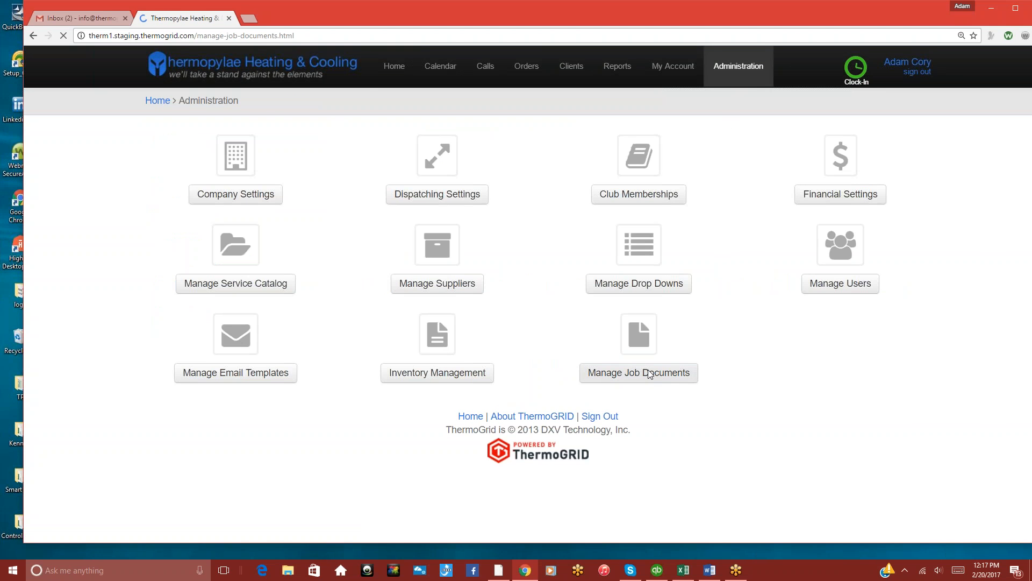
pyautogui.click(638, 373)
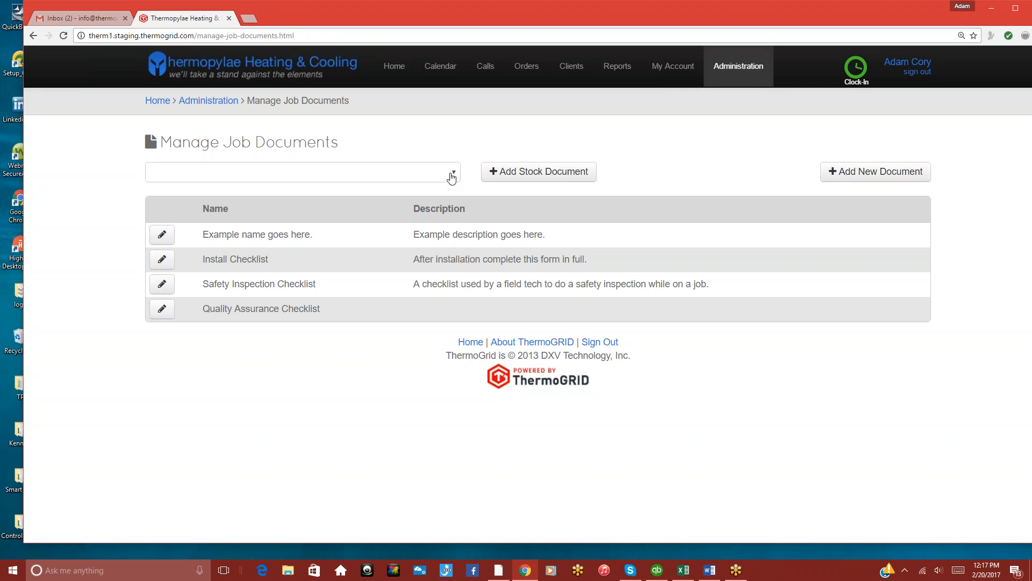
pyautogui.moveTo(538, 171)
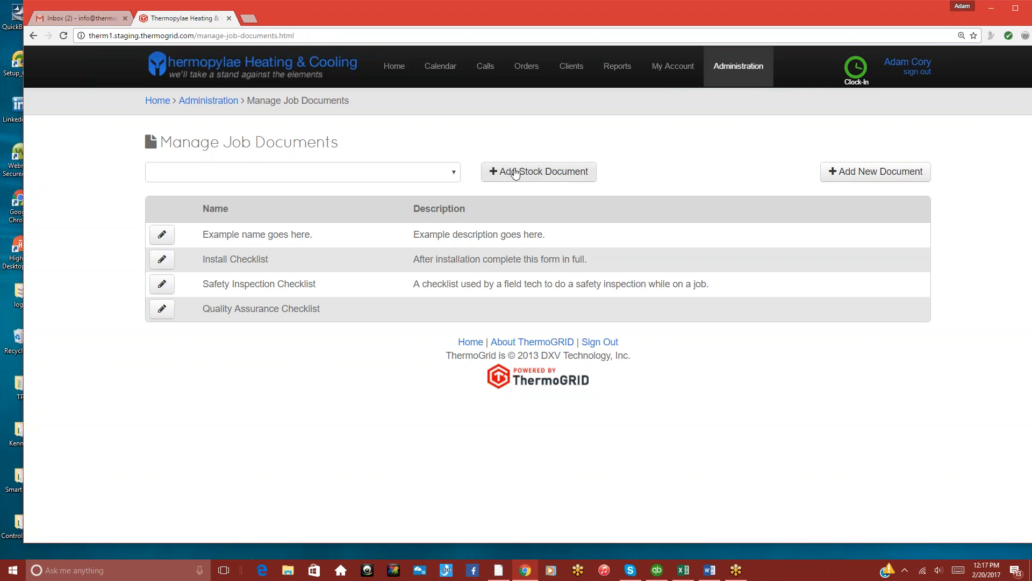
pyautogui.moveTo(581, 176)
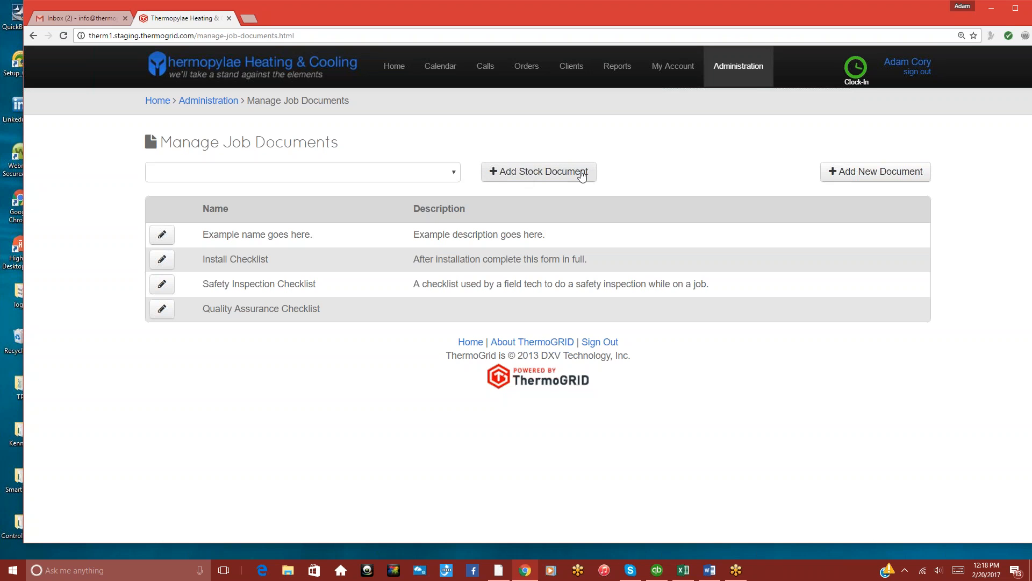
pyautogui.moveTo(549, 176)
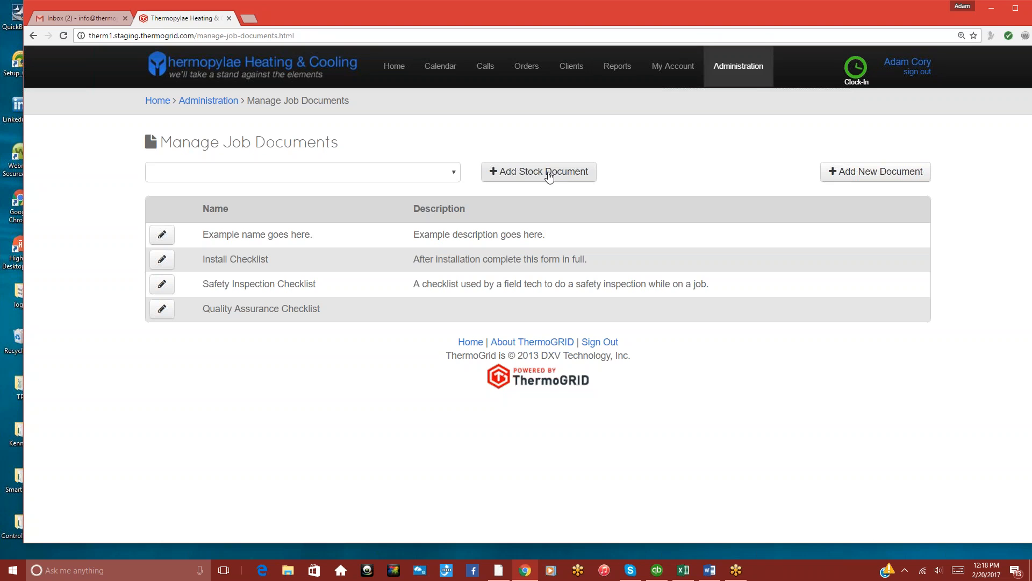
pyautogui.moveTo(876, 171)
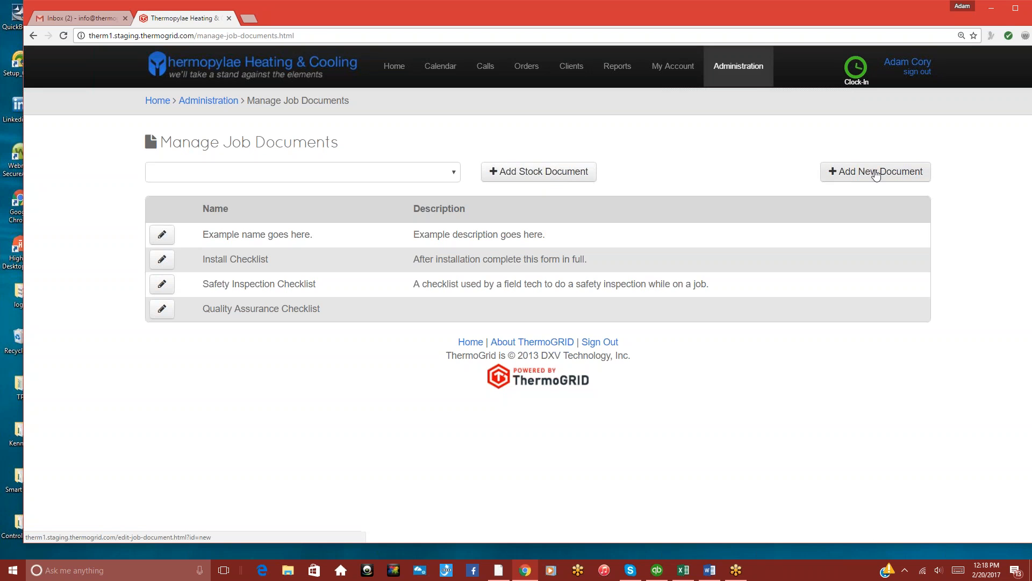
# Start a new job document named GAS/ELECTRIC FURNACE QA COMMISSION, copying the Word form's content.
pyautogui.click(875, 171)
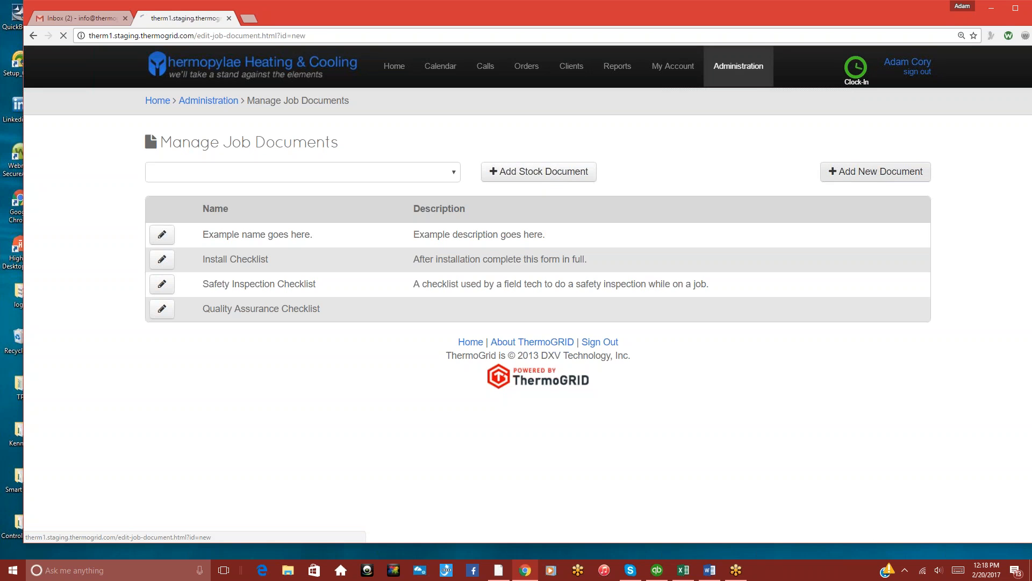
pyautogui.click(876, 172)
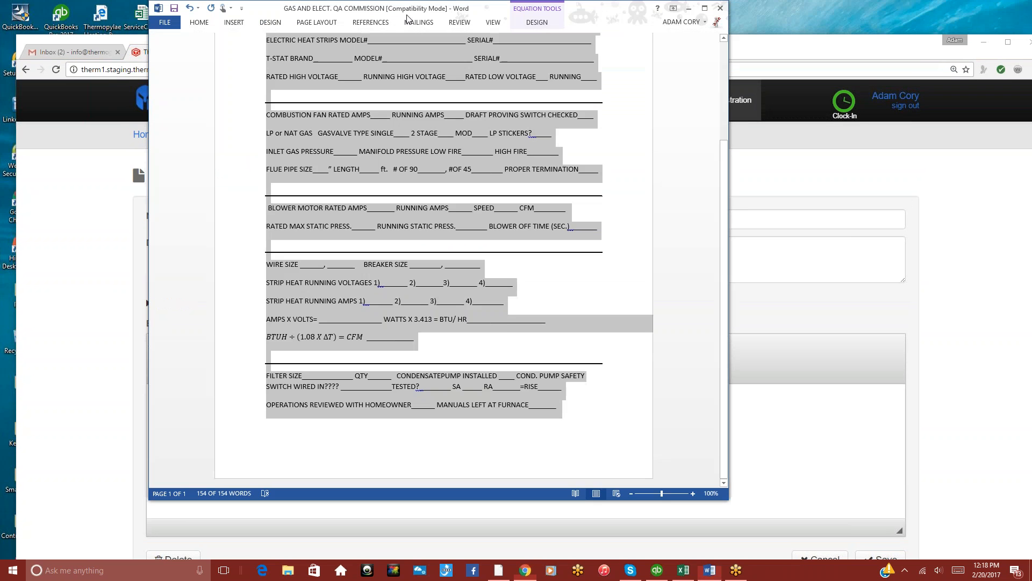
pyautogui.scroll(3)
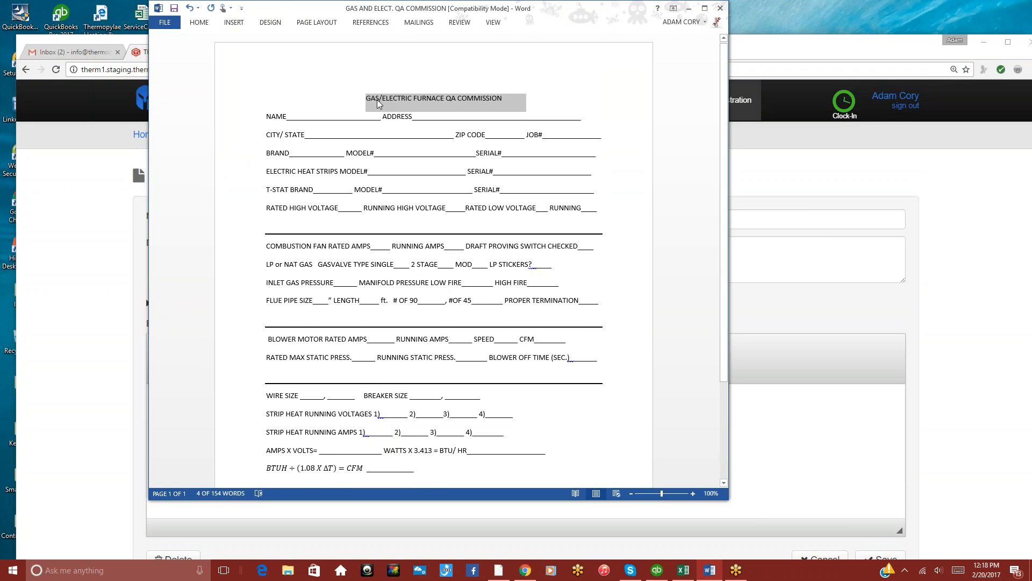
pyautogui.click(175, 51)
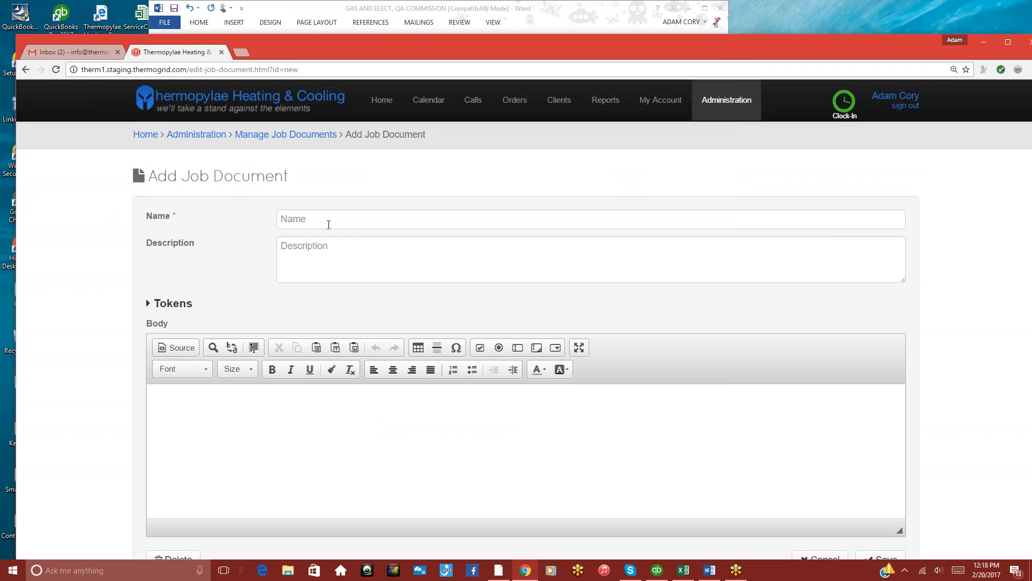
pyautogui.write('GAS/ELECTRIC FURNACE QA COMMISSION')
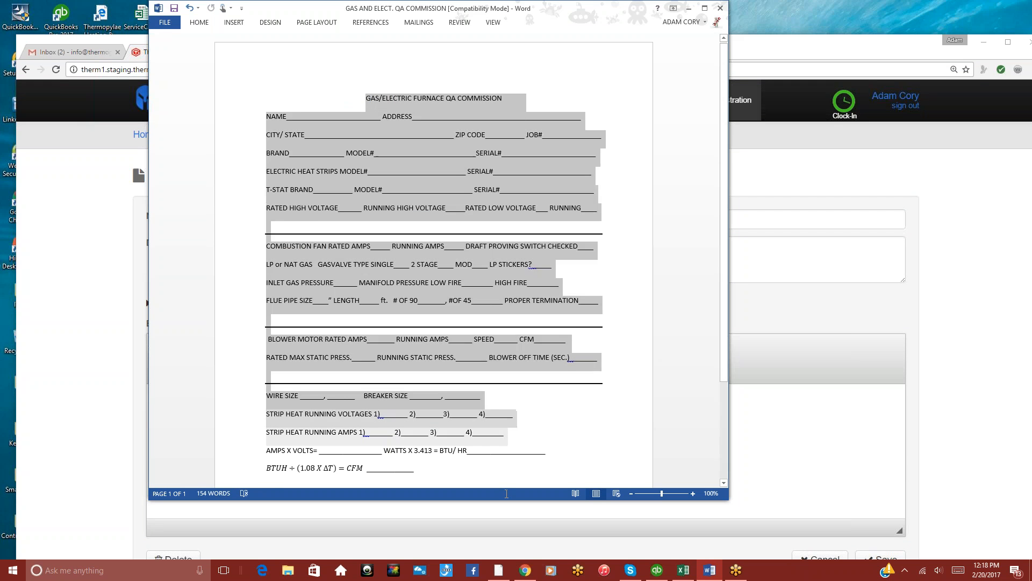
pyautogui.scroll(-3)
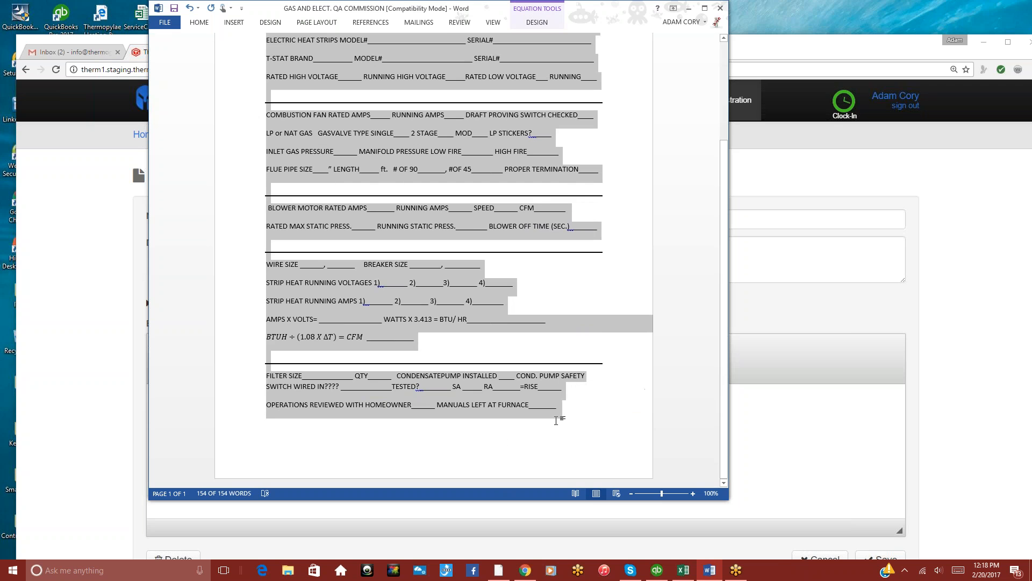
pyautogui.click(175, 51)
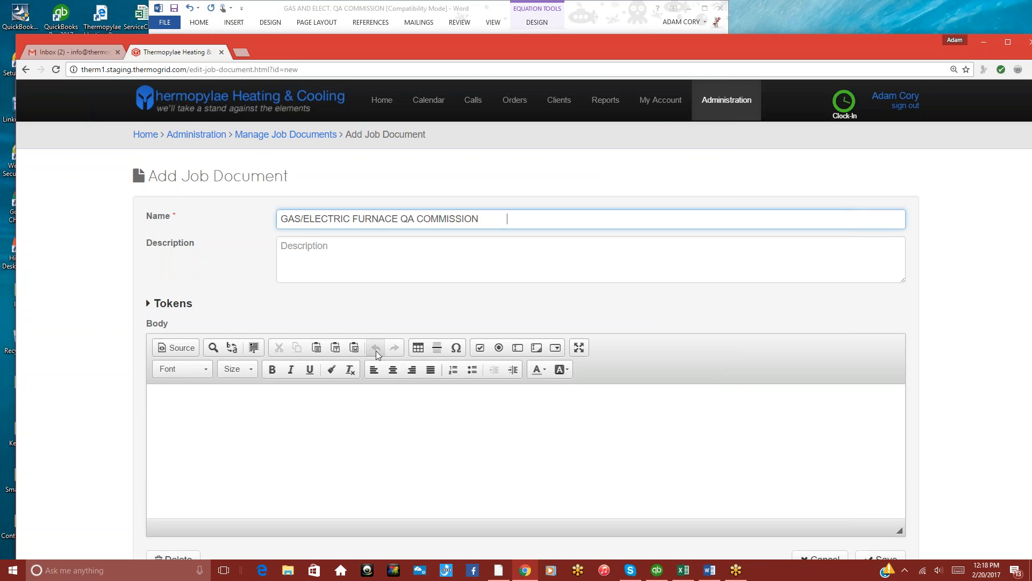
pyautogui.moveTo(354, 347)
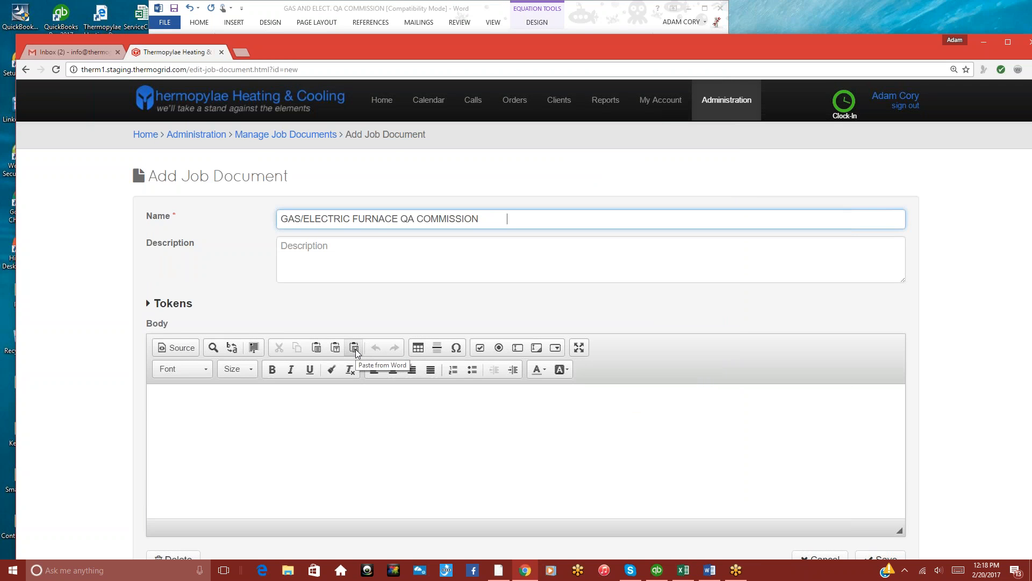
# Paste the copied Word commission form into the new document's body.
pyautogui.click(354, 348)
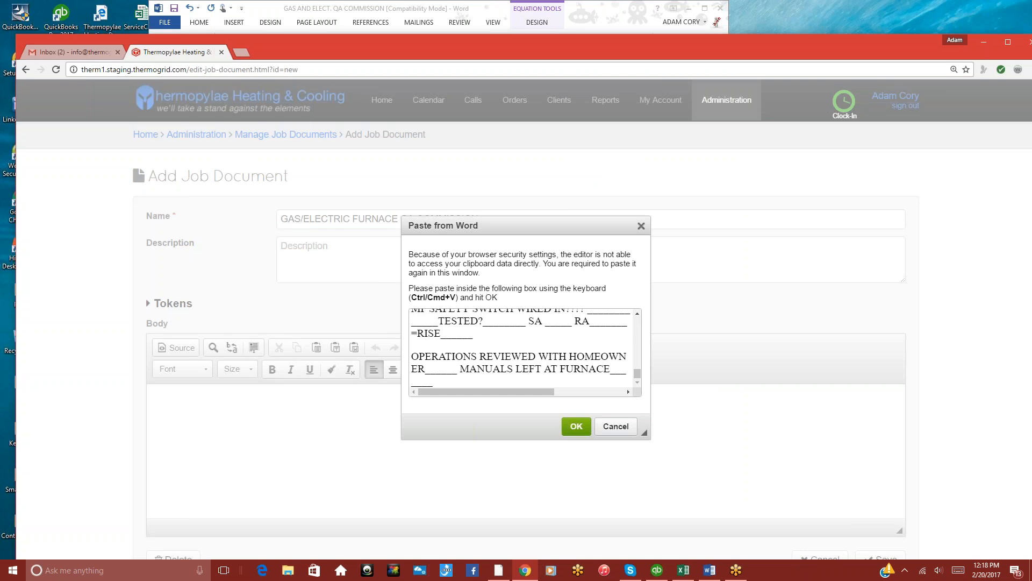
pyautogui.click(574, 426)
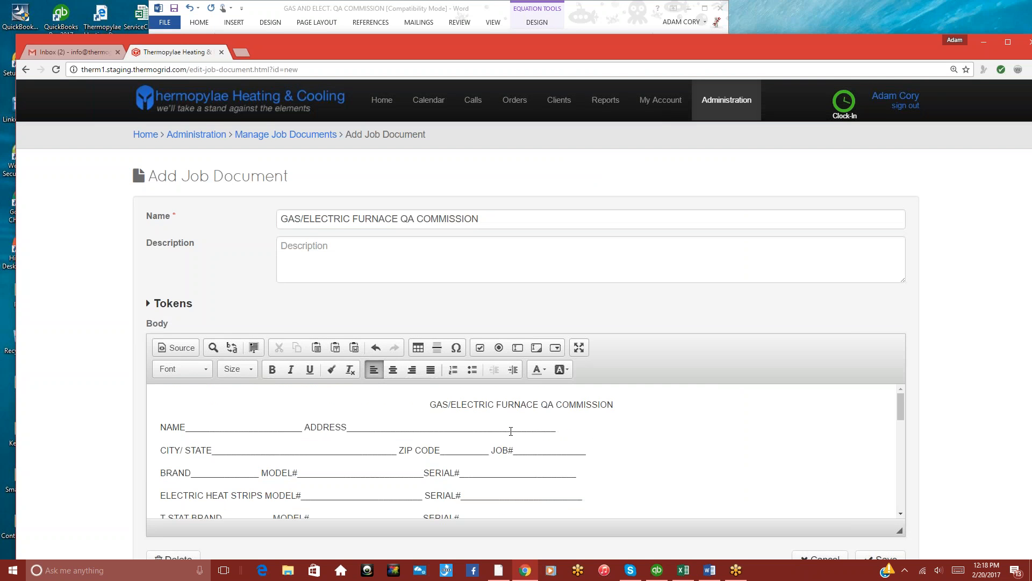
pyautogui.moveTo(304, 427)
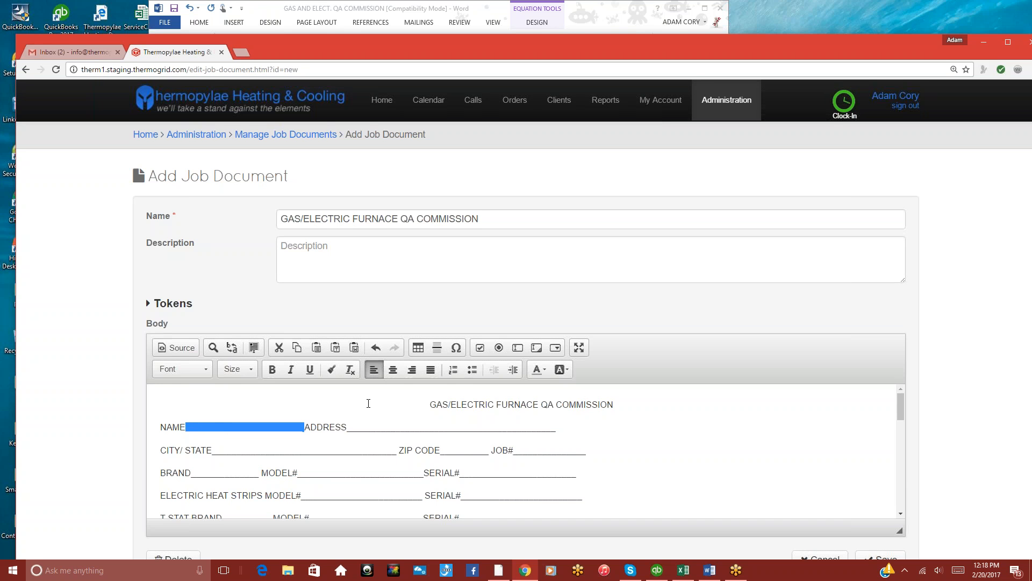
pyautogui.moveTo(523, 363)
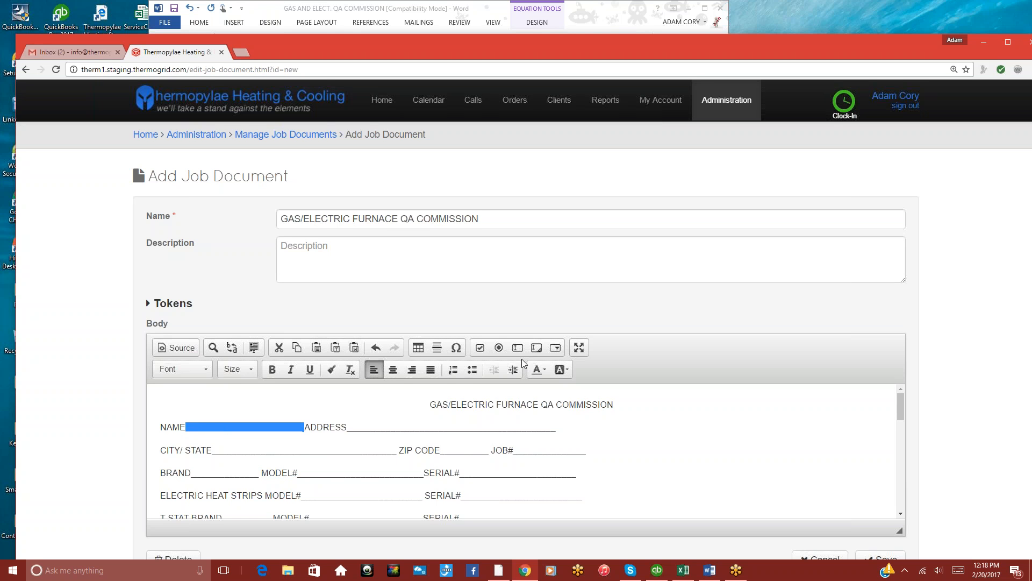
pyautogui.moveTo(518, 347)
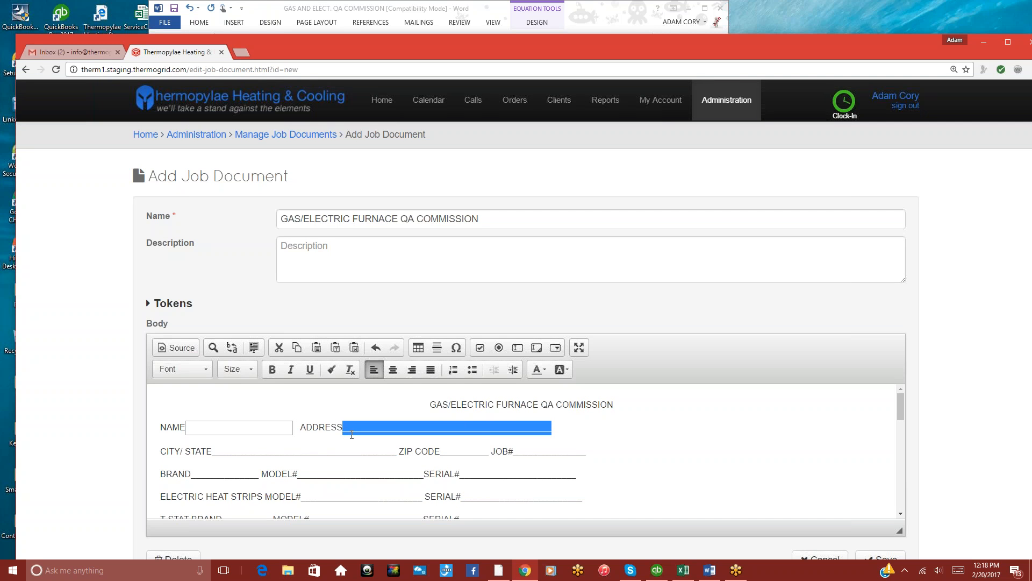
pyautogui.moveTo(167, 276)
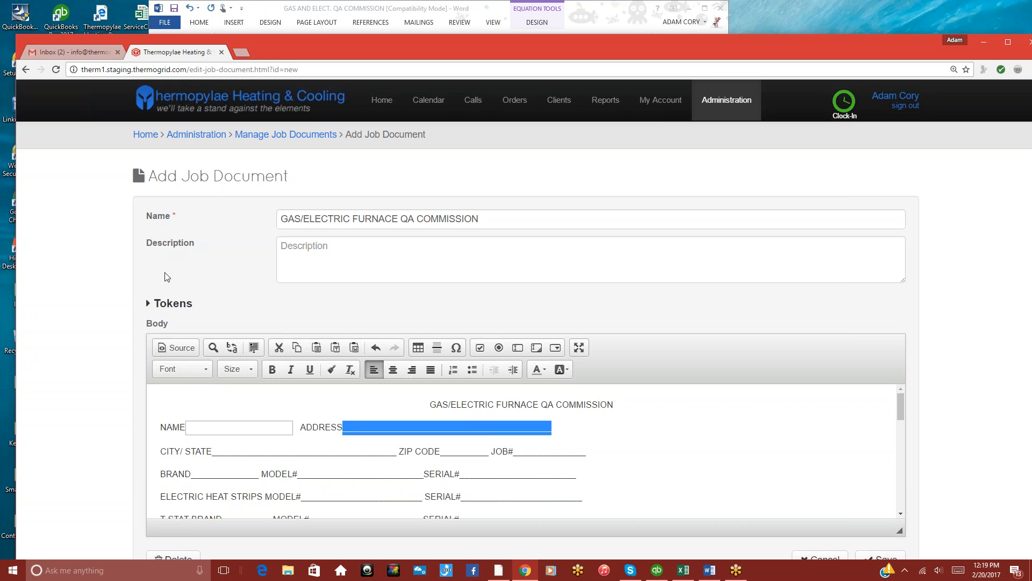
# Expand the Client tokens and insert client_addr_line1 at the ADDRESS blank.
pyautogui.click(149, 303)
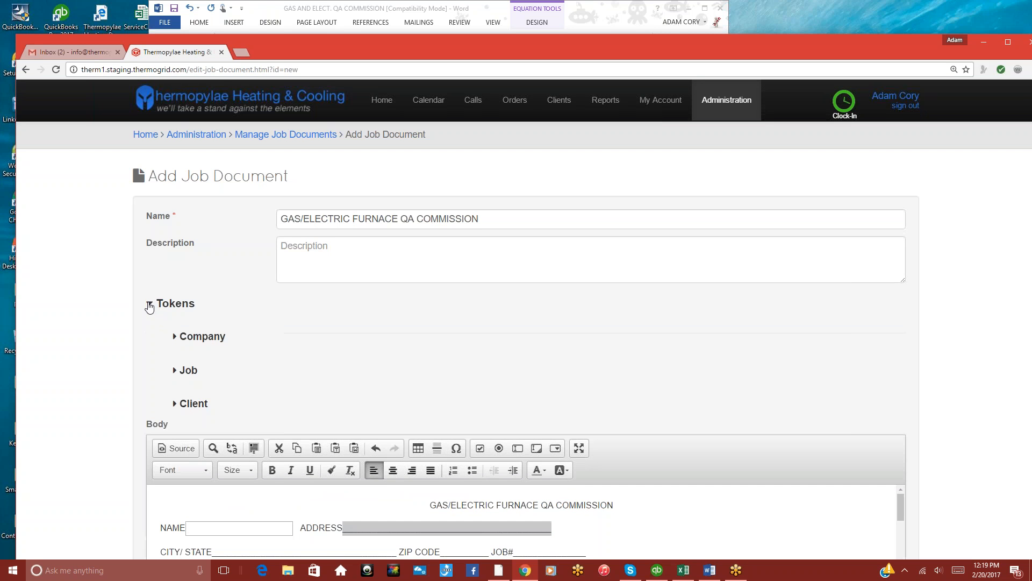
pyautogui.click(192, 403)
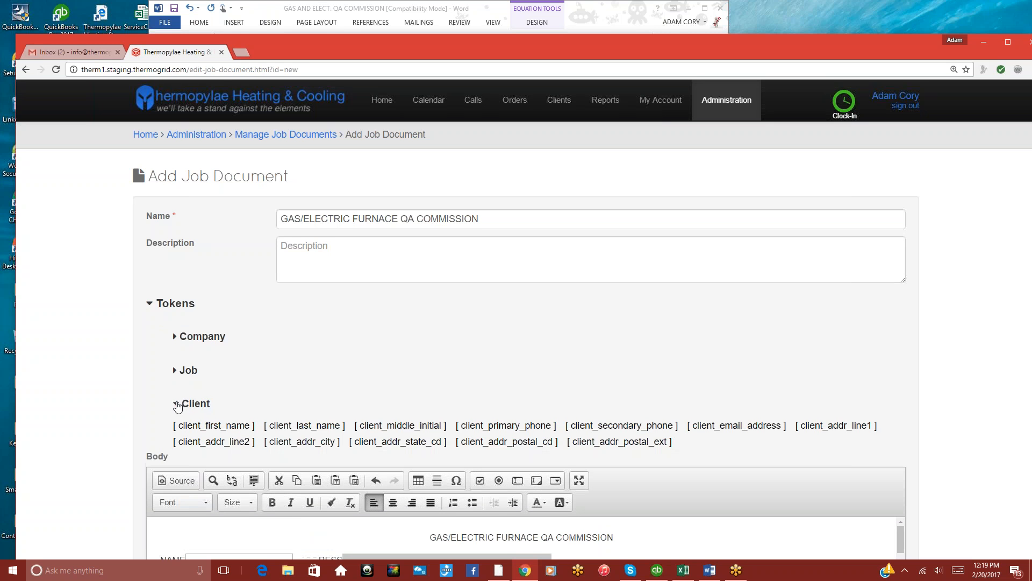
pyautogui.click(175, 403)
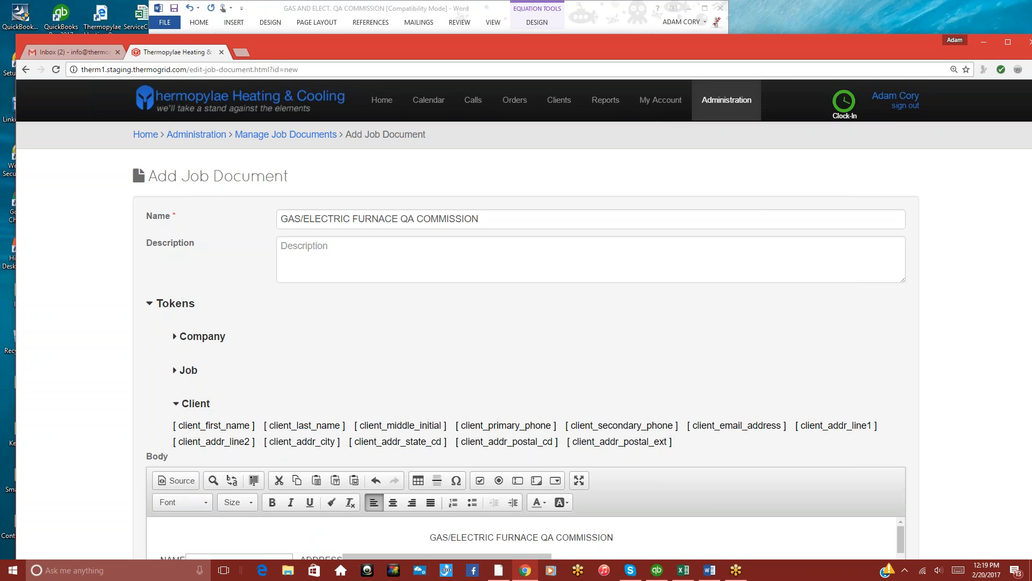
pyautogui.moveTo(817, 432)
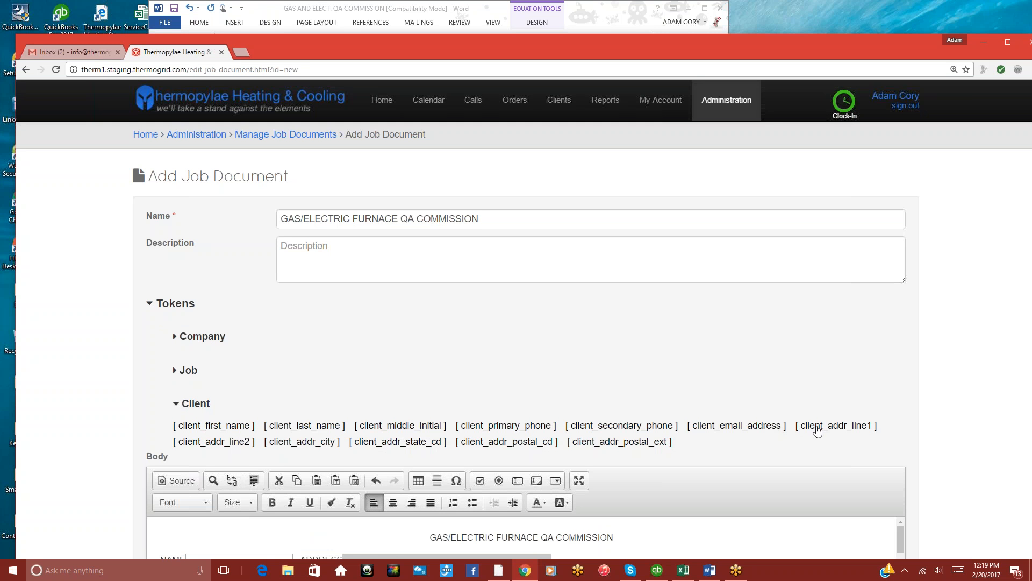
pyautogui.click(836, 424)
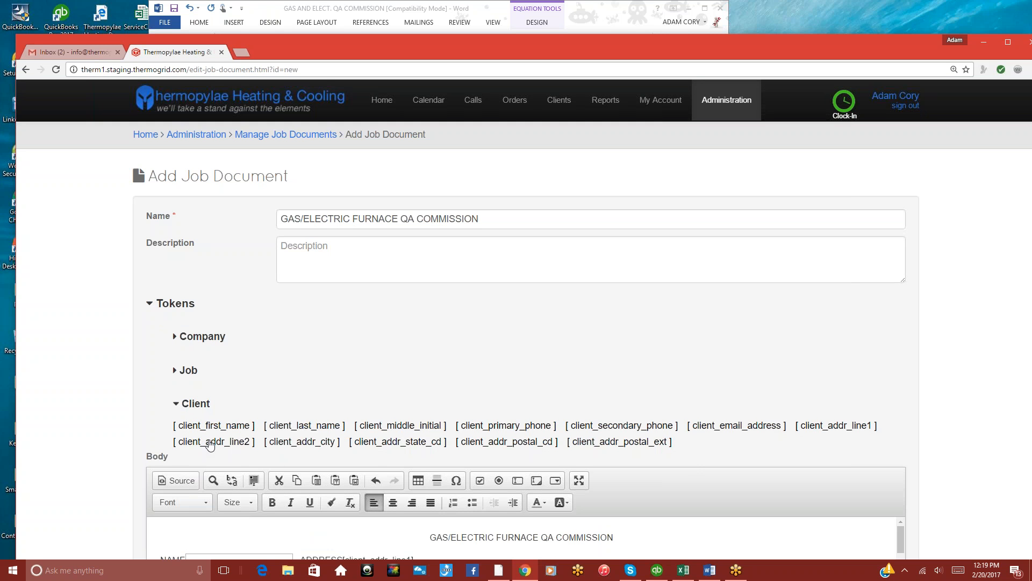
pyautogui.scroll(-3)
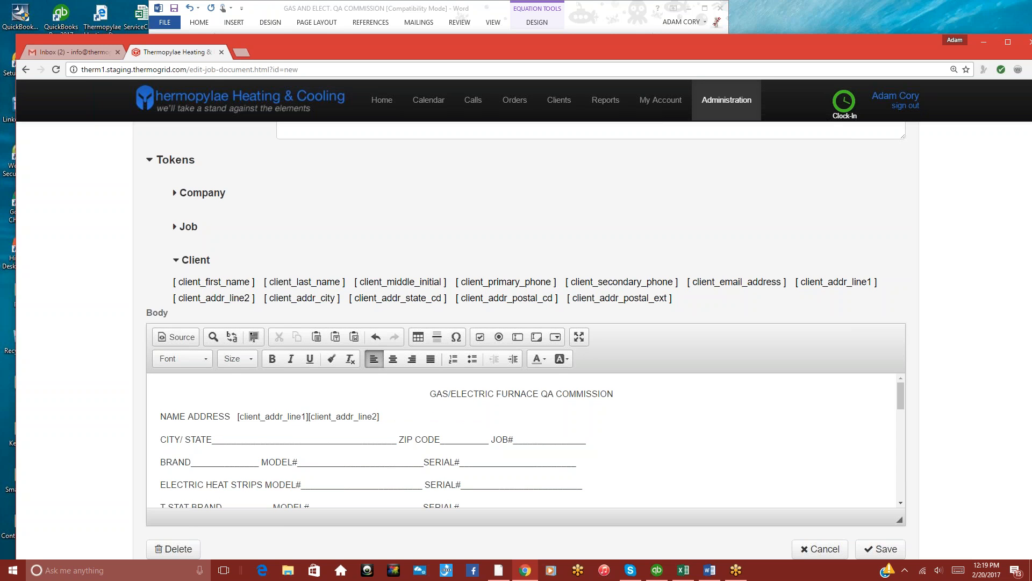
# Insert client first/last name at NAME and city and state tokens at CITY/STATE.
pyautogui.click(213, 282)
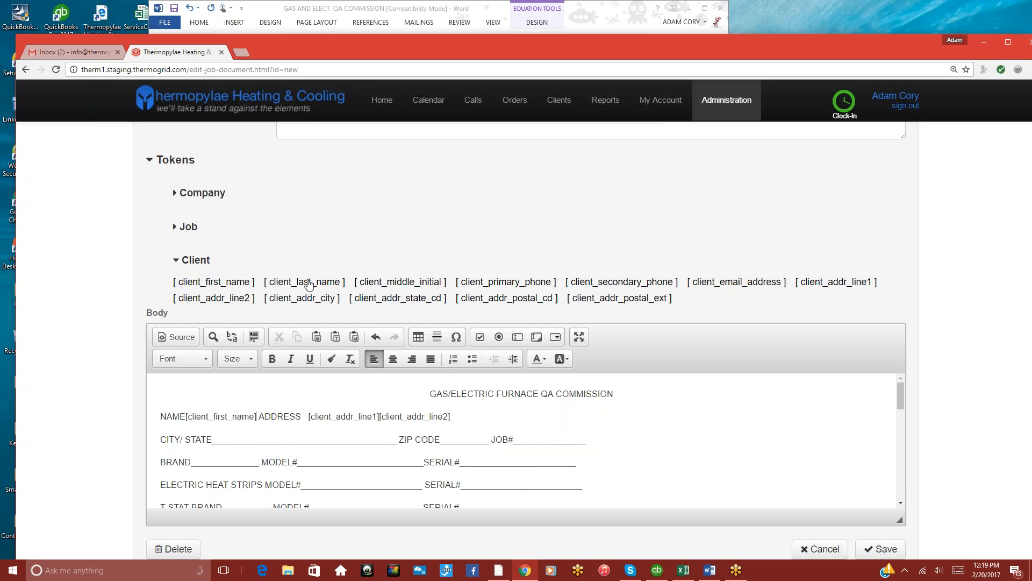
pyautogui.click(304, 281)
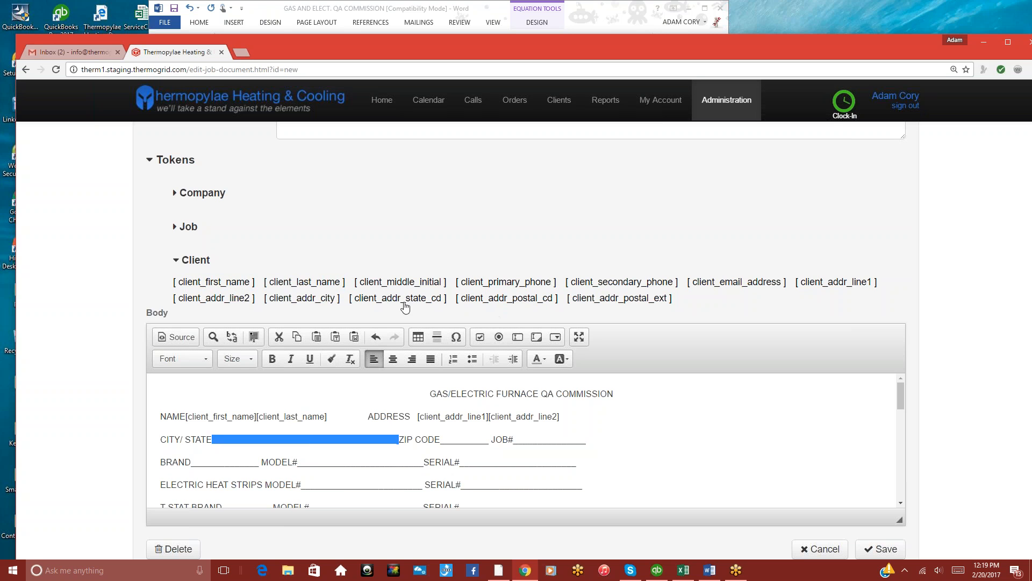
pyautogui.click(301, 298)
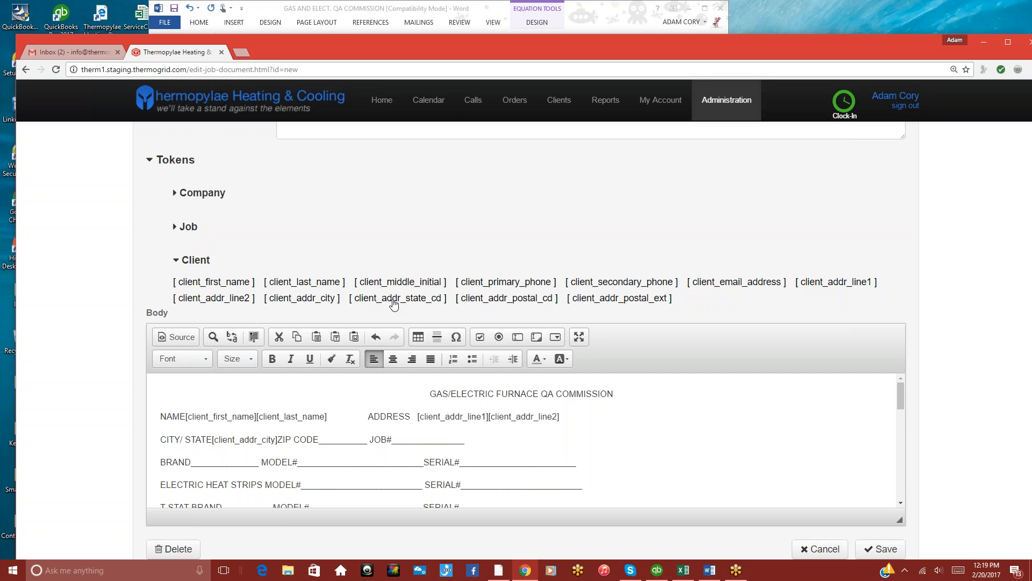
pyautogui.click(398, 298)
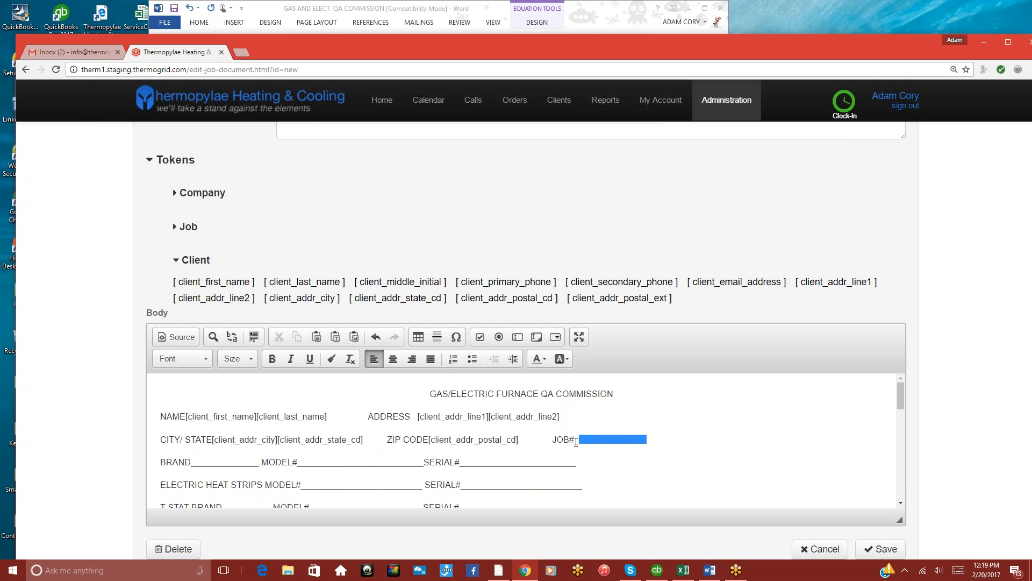
# Insert the job_number token at JOB# and maximize the document editor.
pyautogui.click(187, 227)
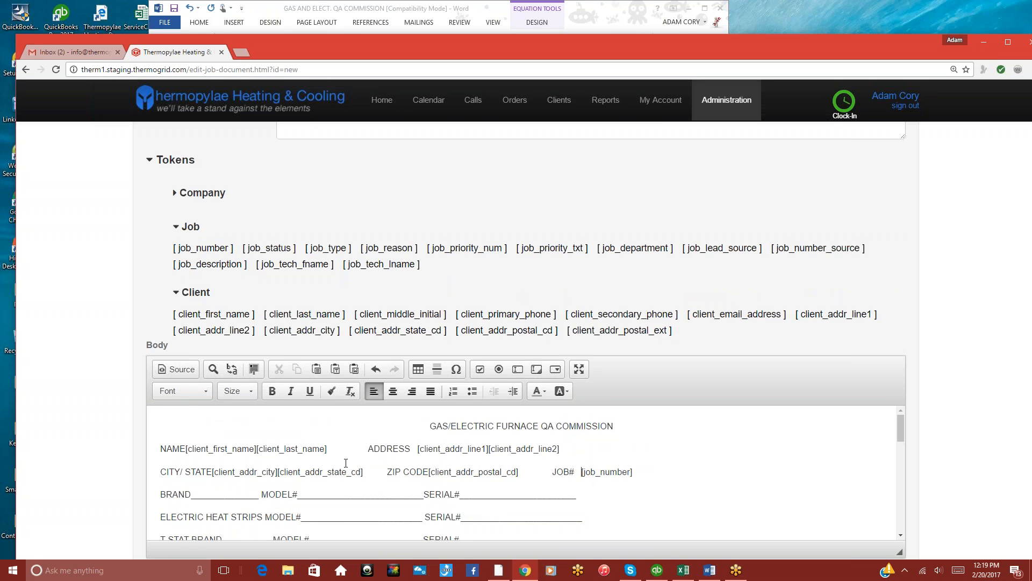
pyautogui.moveTo(428, 453)
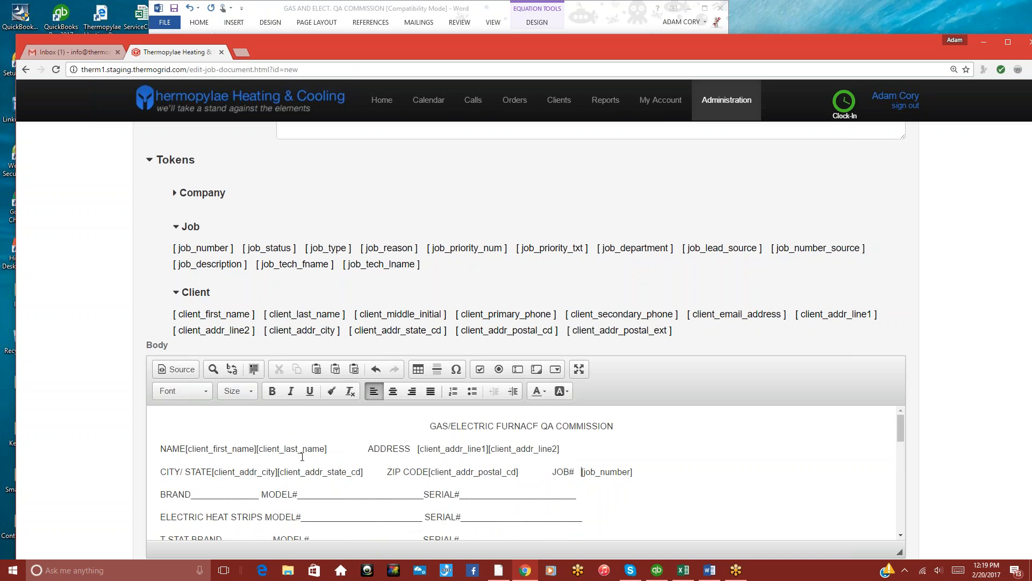
pyautogui.click(579, 369)
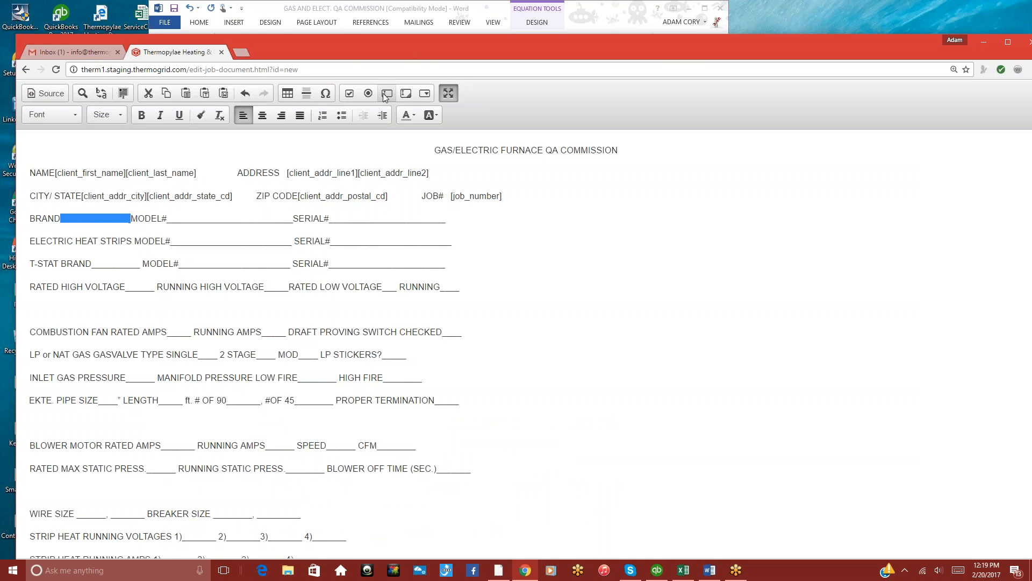
# Replace the BRAND and MODEL# blanks with fillable text fields.
pyautogui.click(311, 224)
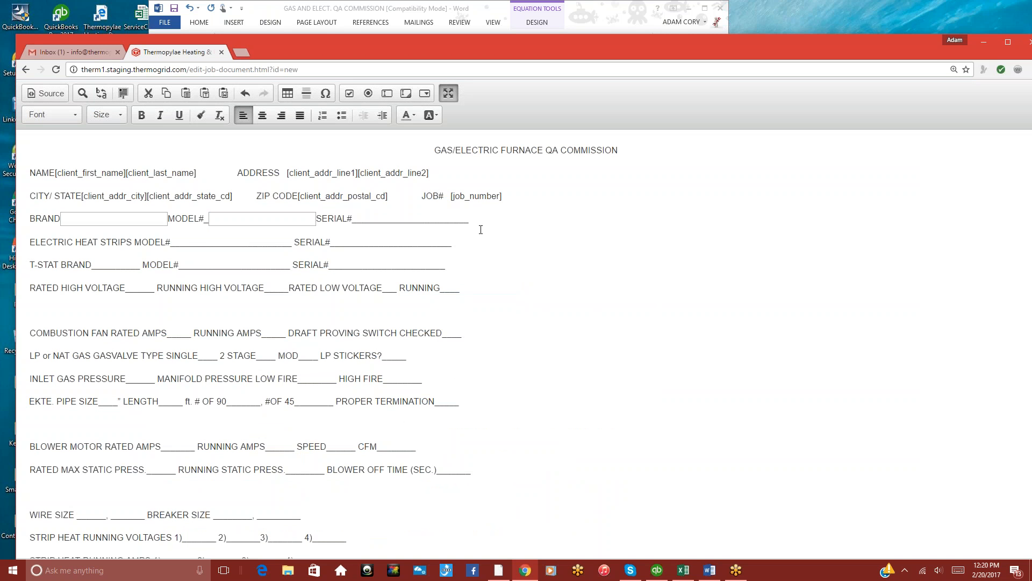
pyautogui.doubleClick(409, 218)
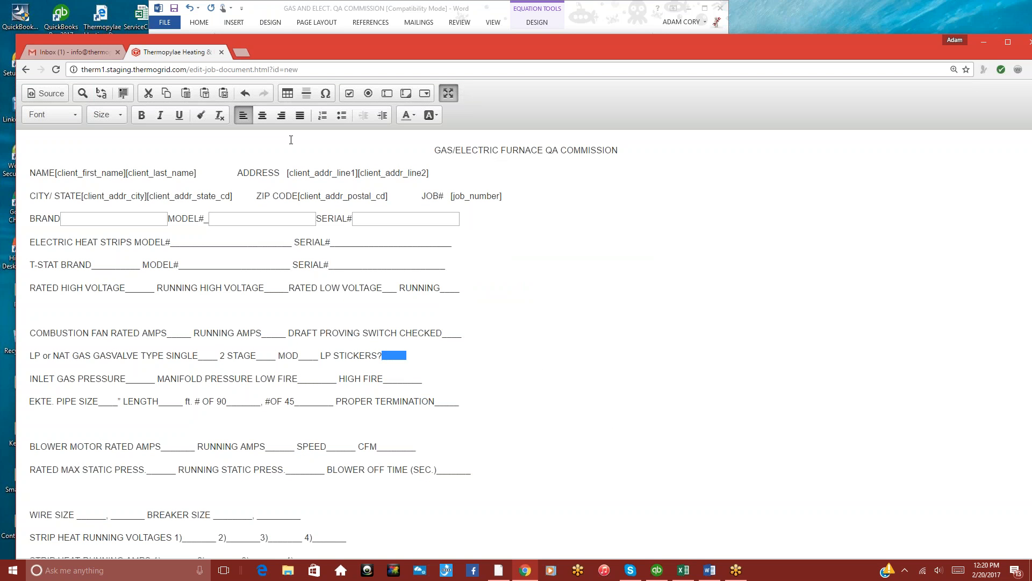
# Add a checkbox in place of the blank after LP STICKERS?
pyautogui.doubleClick(393, 355)
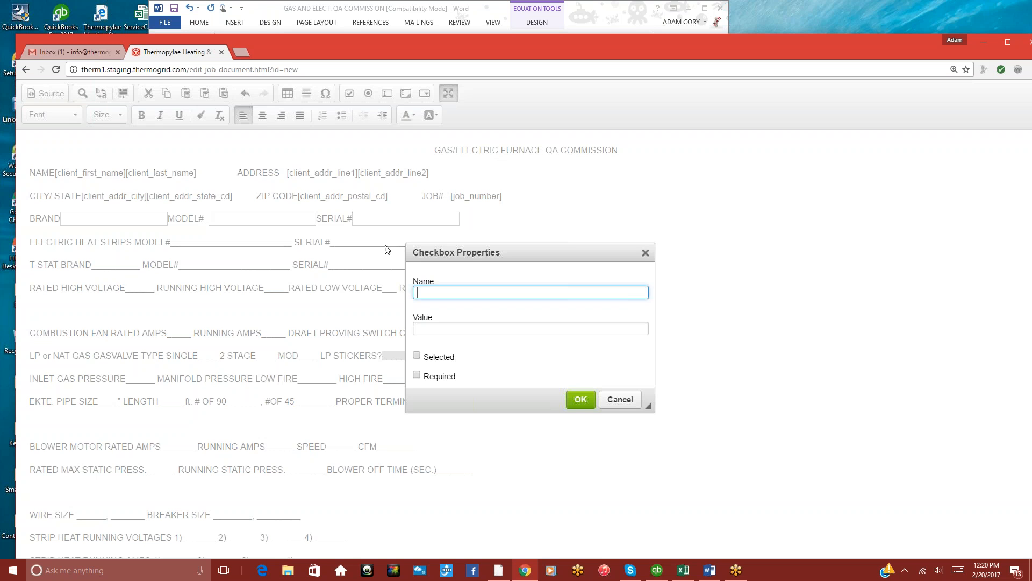
pyautogui.click(580, 399)
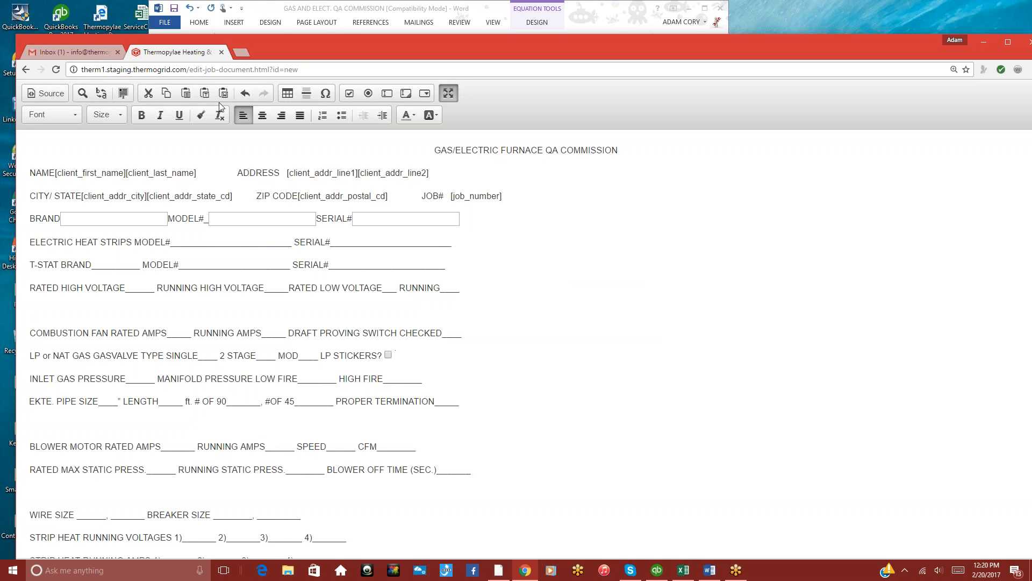
pyautogui.moveTo(446, 109)
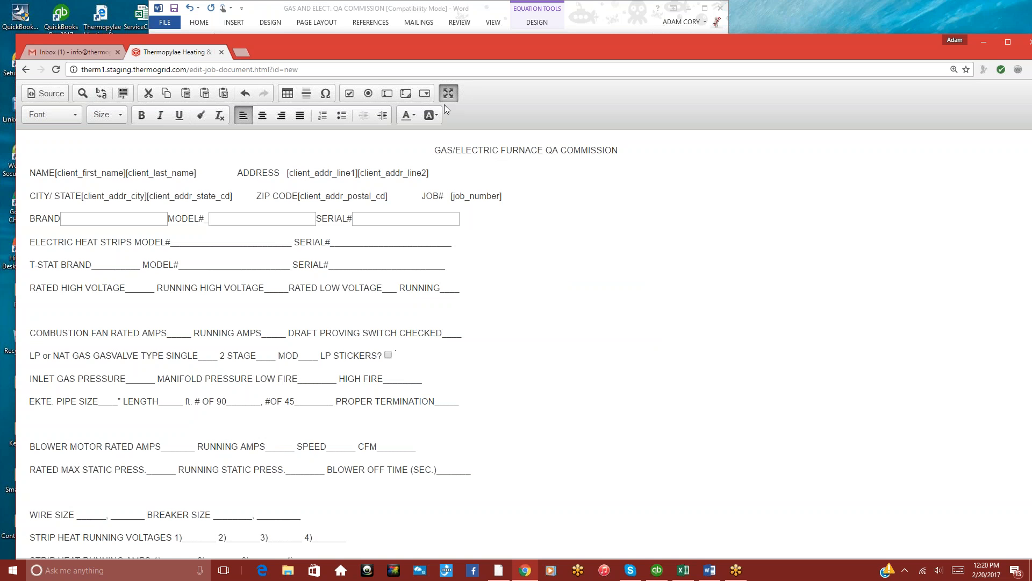
pyautogui.moveTo(448, 93)
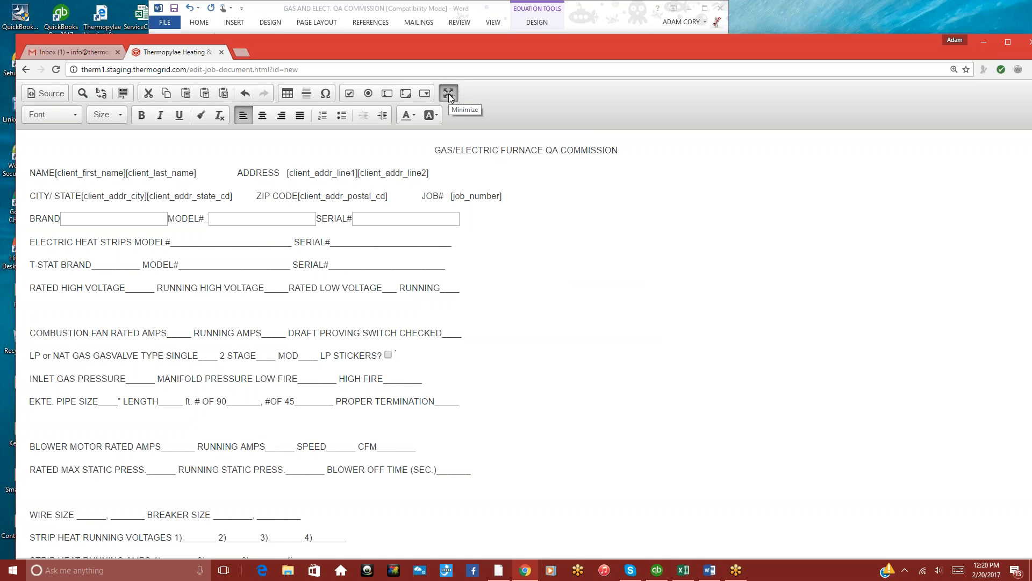
# Restore the editor size and save the new job document to the list.
pyautogui.click(448, 92)
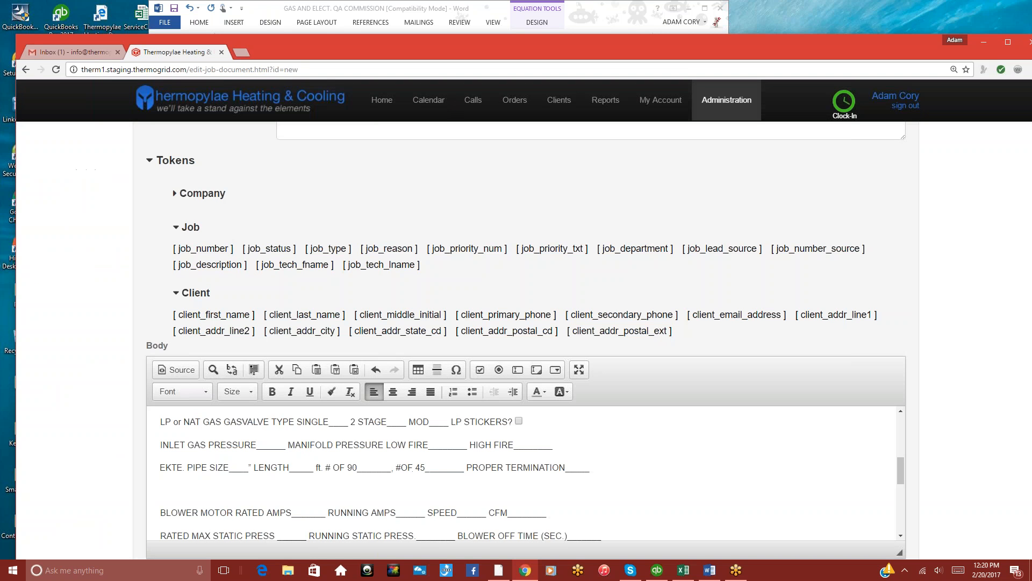
pyautogui.scroll(-3)
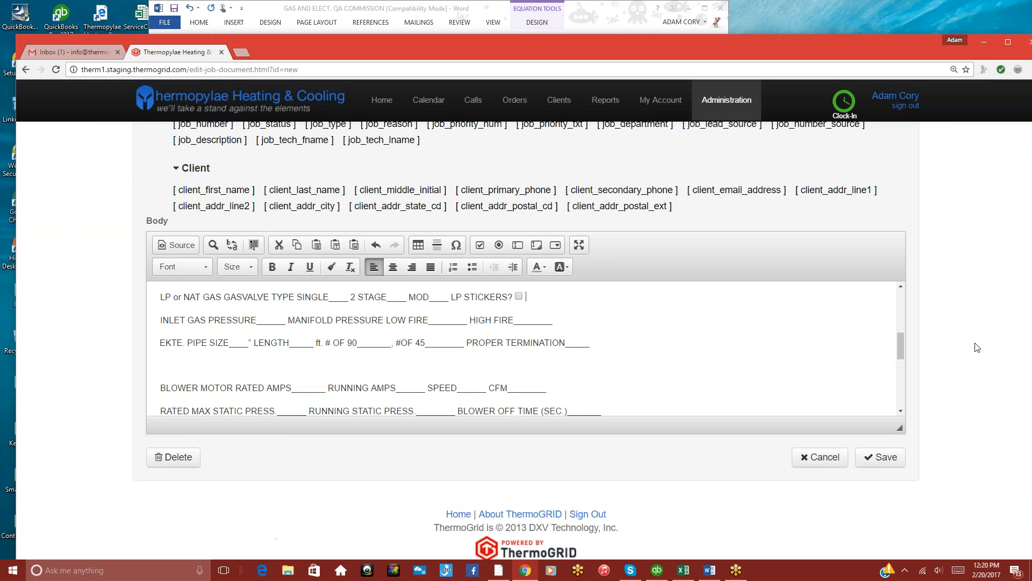
pyautogui.click(880, 457)
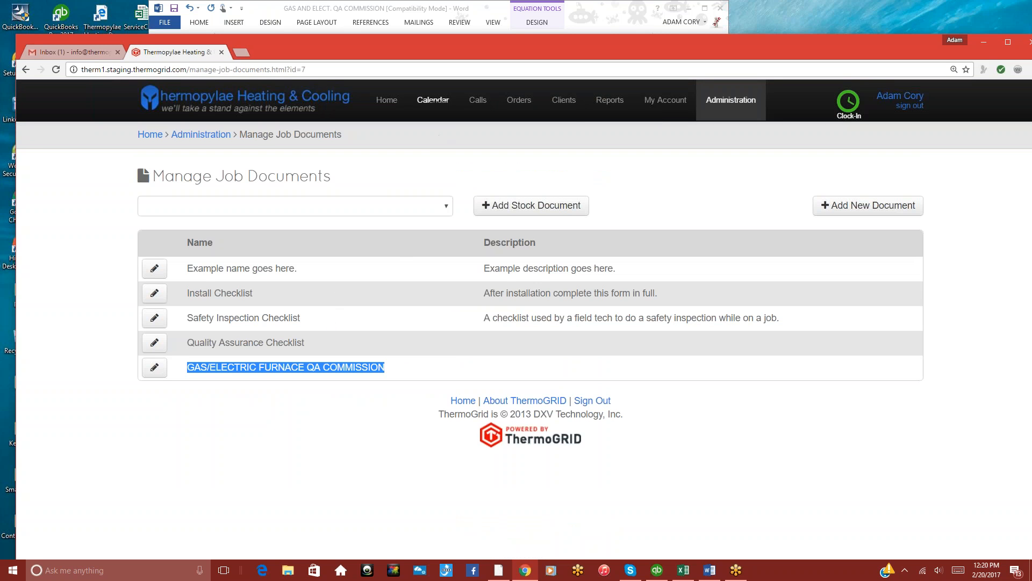
pyautogui.click(477, 99)
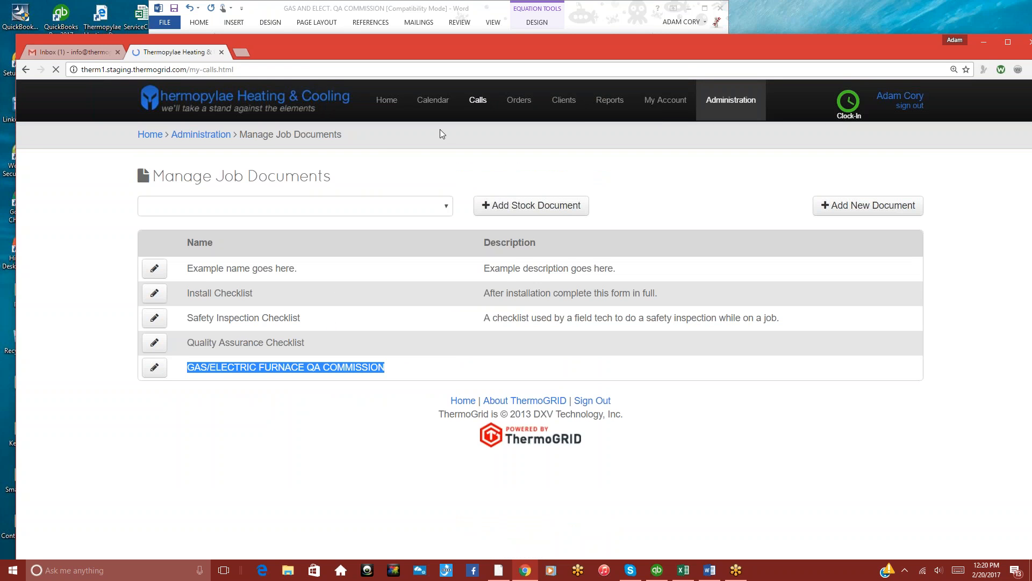
pyautogui.click(477, 99)
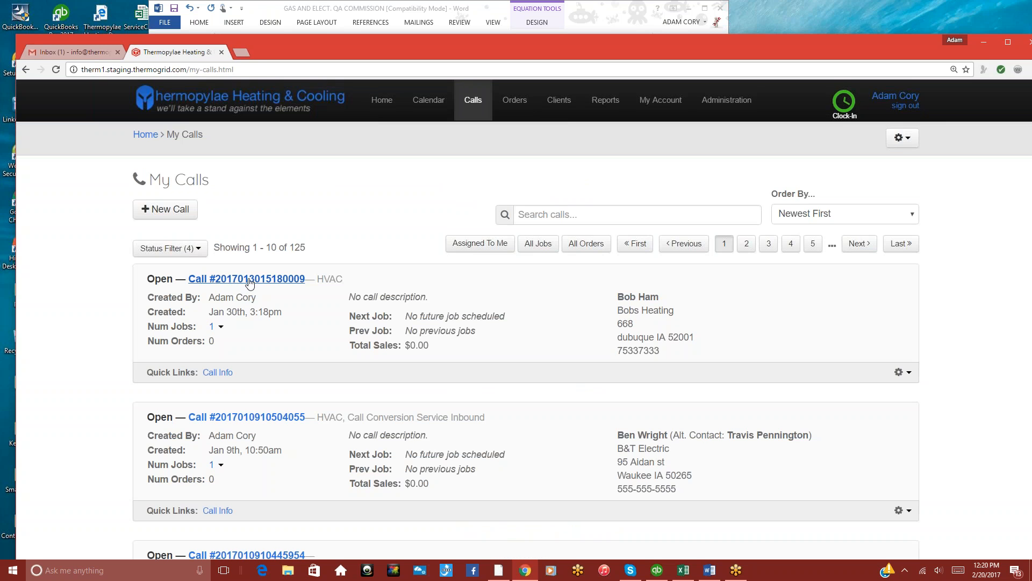
pyautogui.click(246, 279)
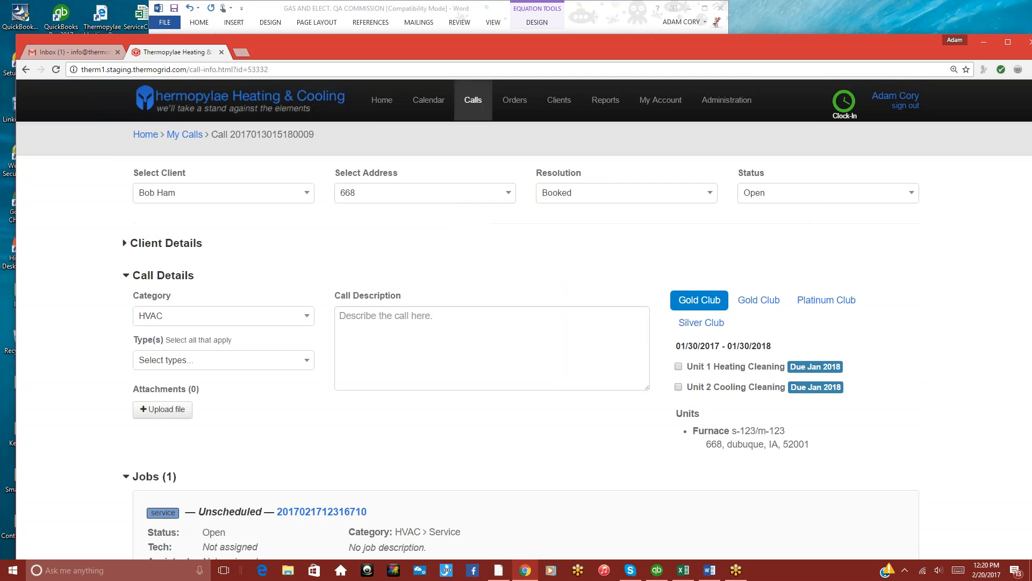
pyautogui.click(322, 512)
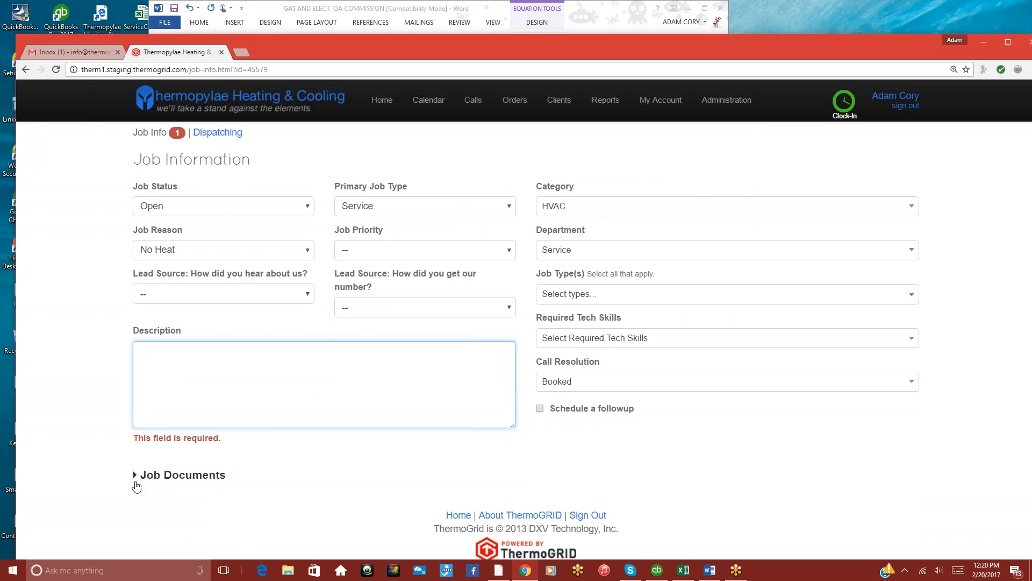
pyautogui.click(179, 474)
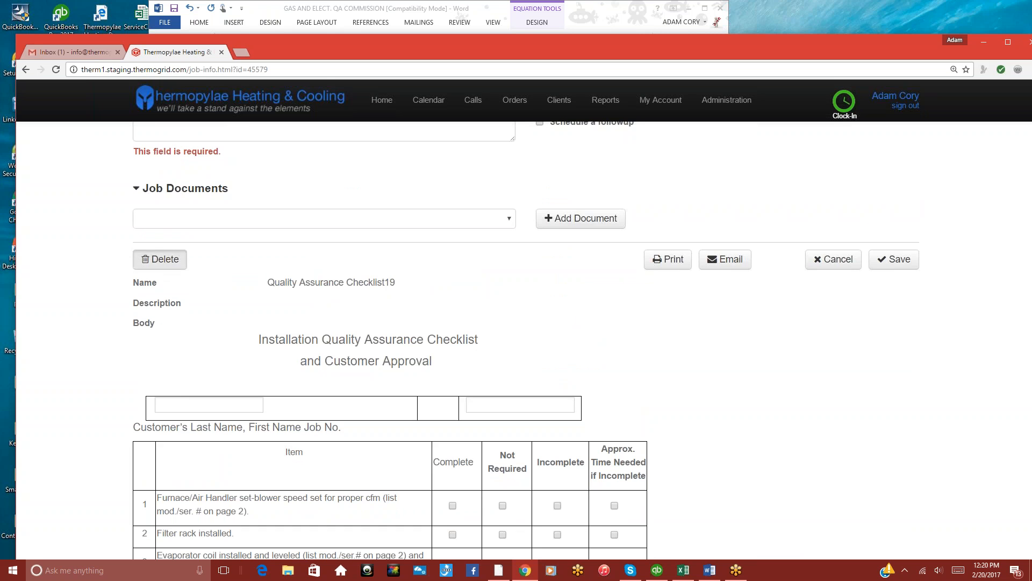
# Add the GAS/ELECTRIC FURNACE QA COMMISSION document from Job Documents, review it and save.
pyautogui.click(323, 465)
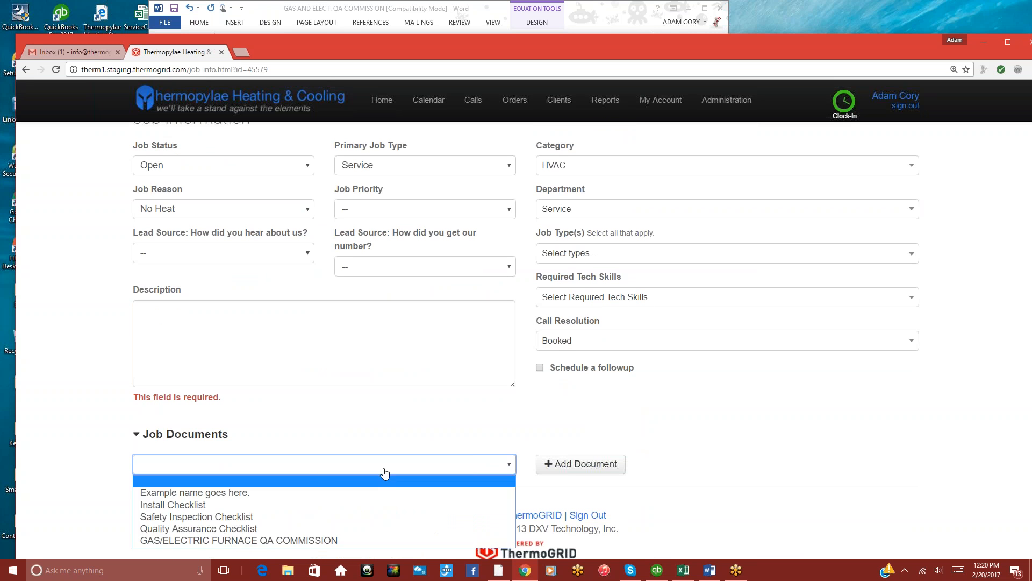
pyautogui.moveTo(238, 540)
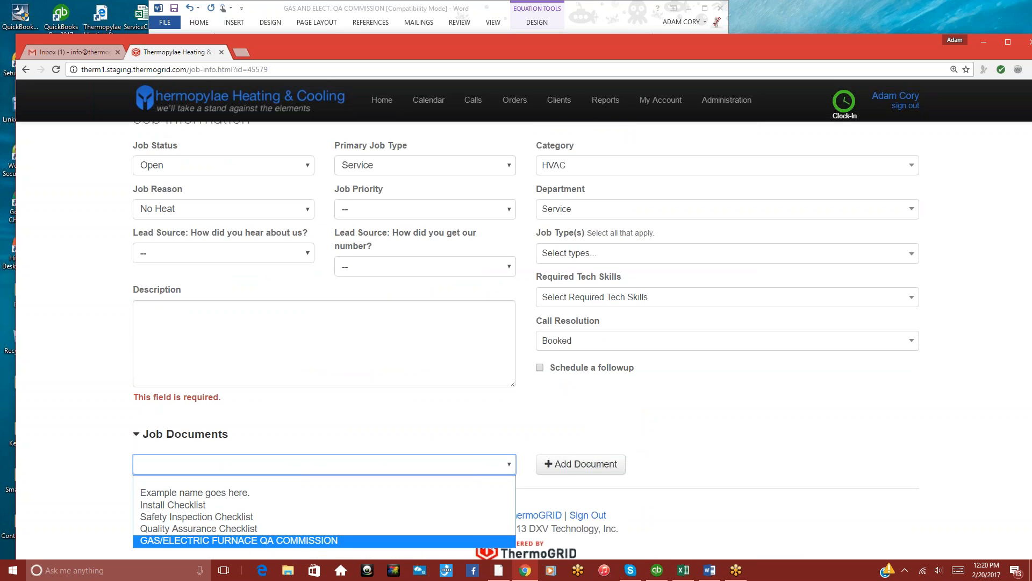
pyautogui.click(237, 540)
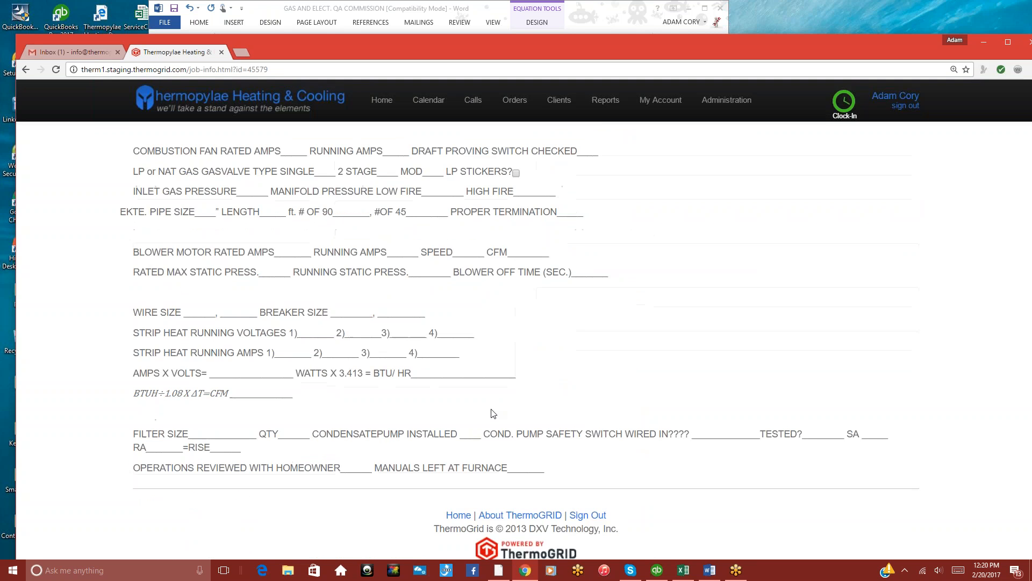
pyautogui.scroll(3)
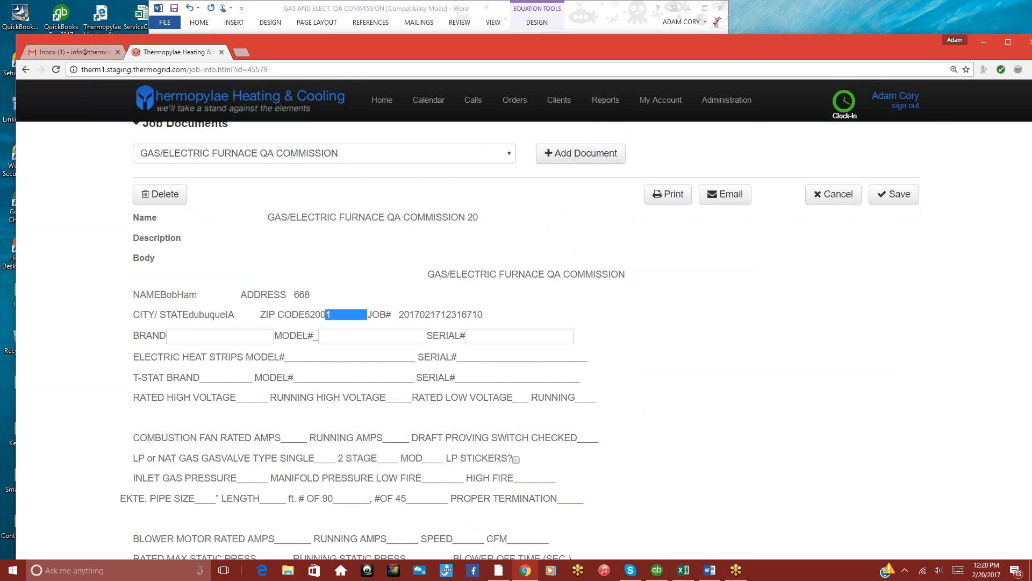
pyautogui.scroll(3)
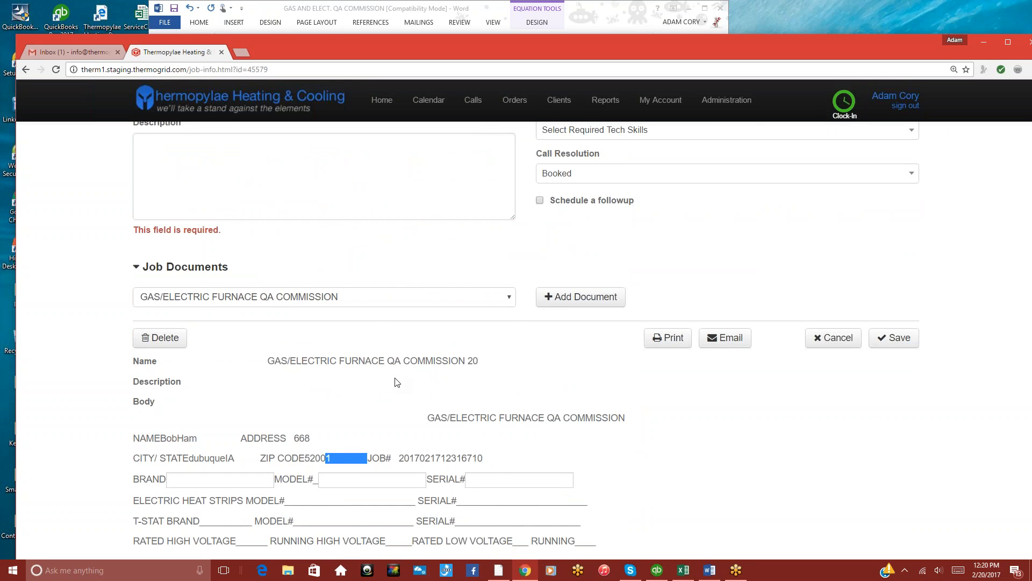
pyautogui.click(324, 297)
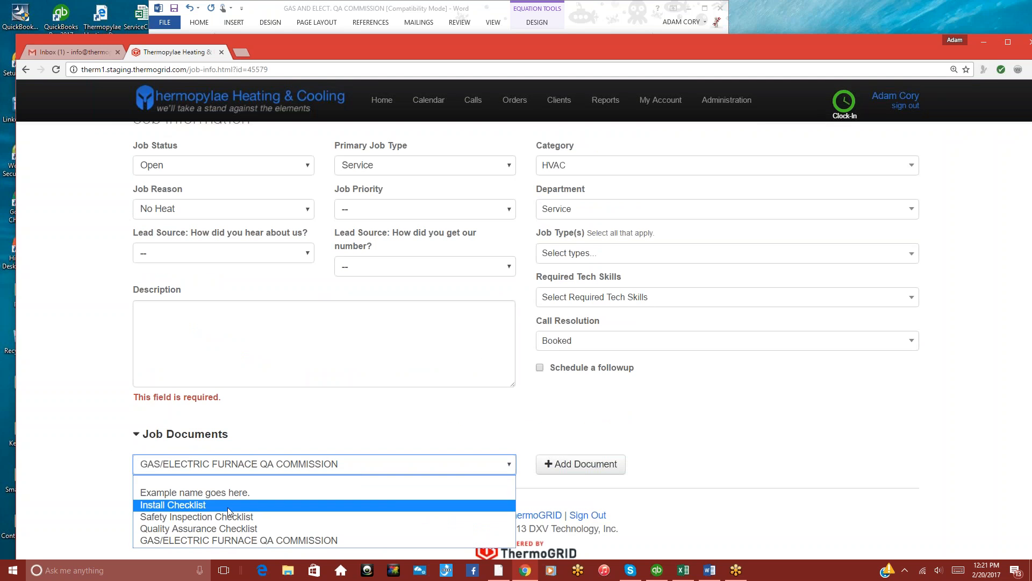
pyautogui.click(196, 517)
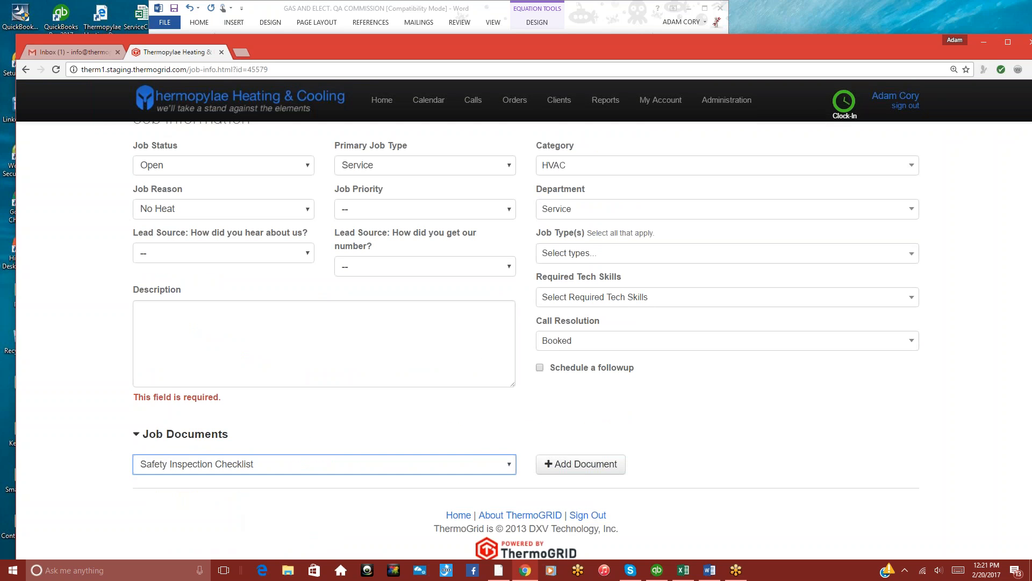
pyautogui.click(580, 463)
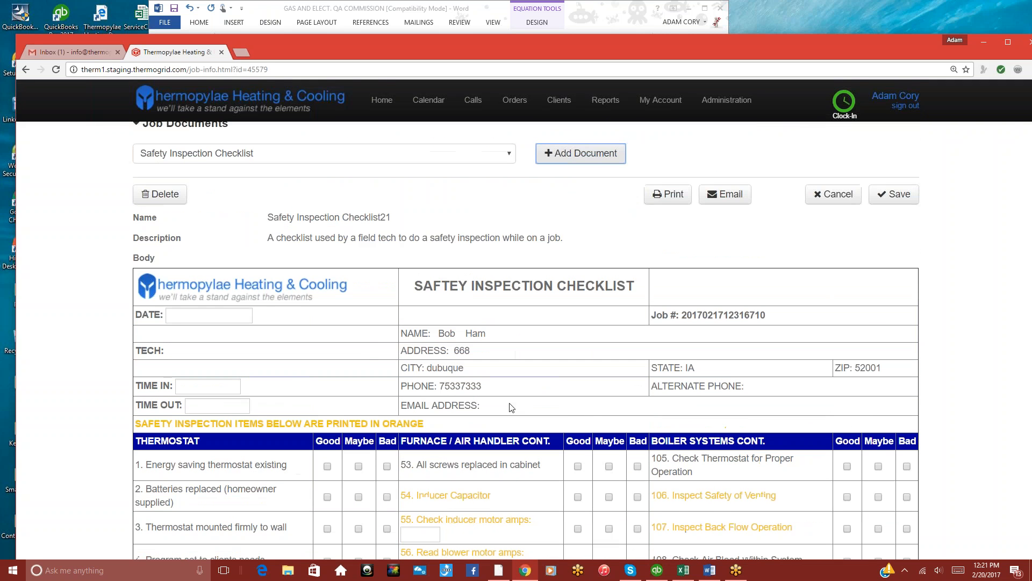
pyautogui.moveTo(336, 290)
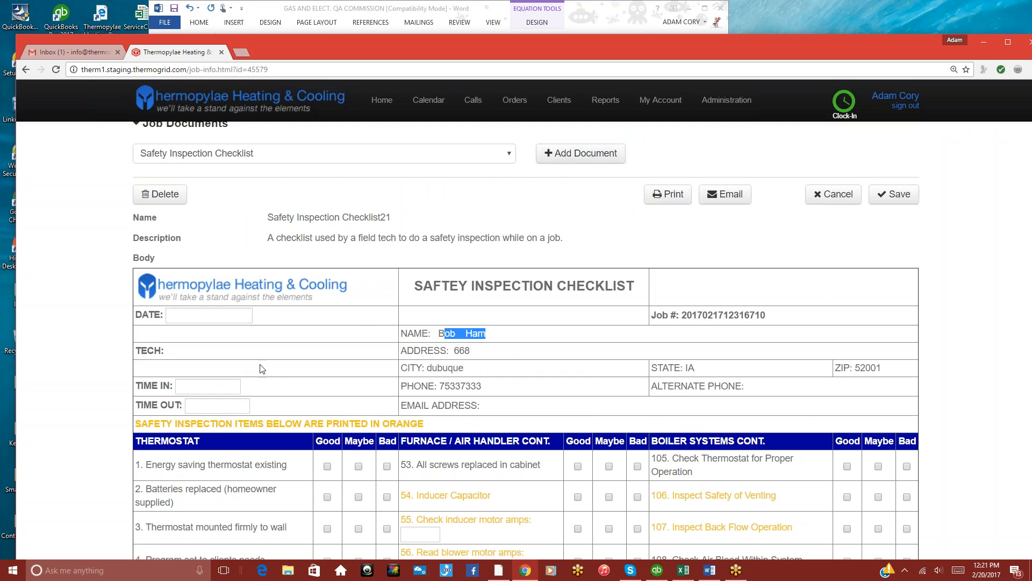
pyautogui.scroll(-3)
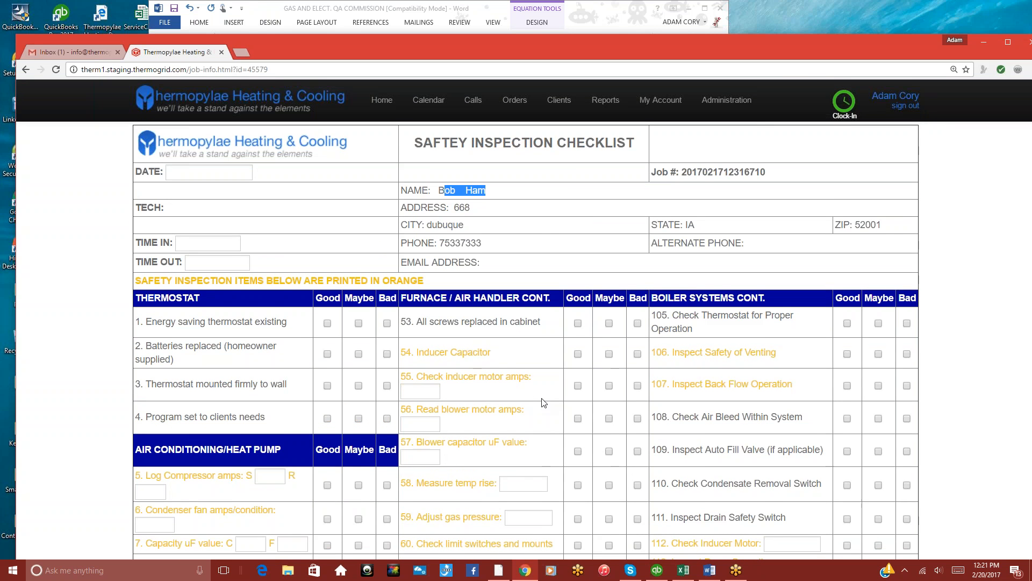
pyautogui.scroll(-3)
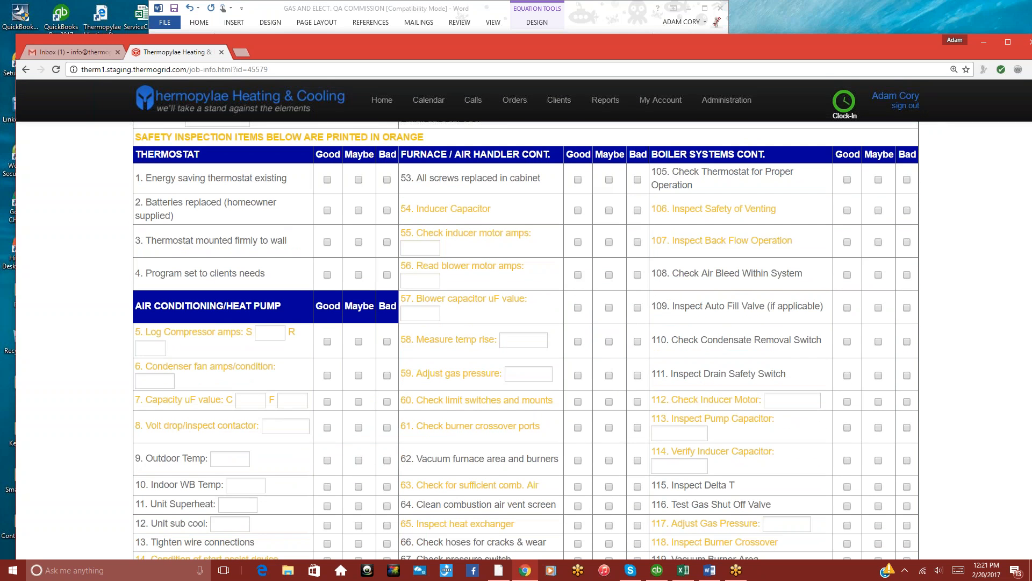
# Mark furnace/air handler items 53–61 Good, Maybe or Bad and begin the measured temp rise entry.
pyautogui.click(577, 181)
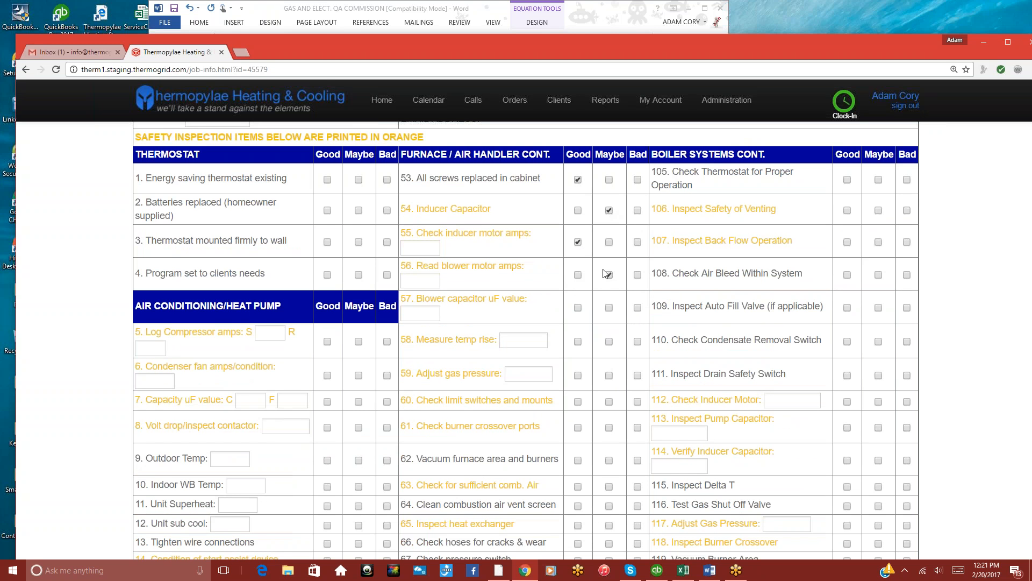
pyautogui.click(577, 375)
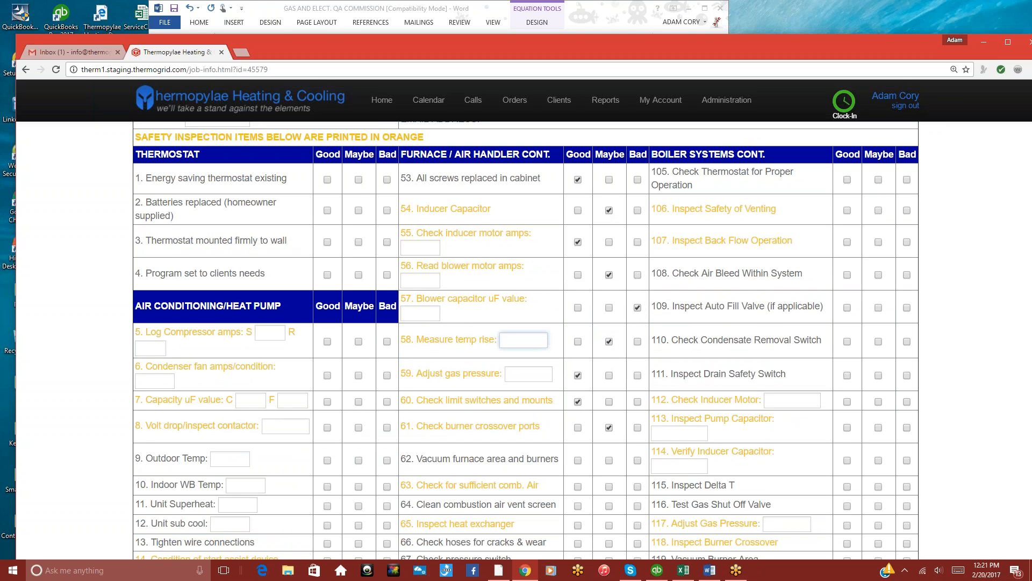
pyautogui.click(523, 339)
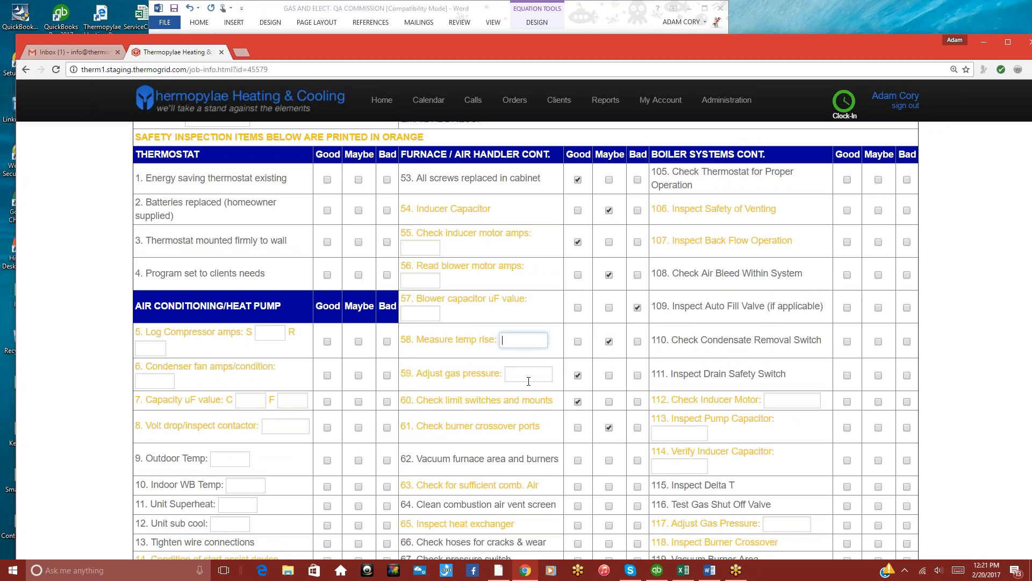
pyautogui.scroll(-3)
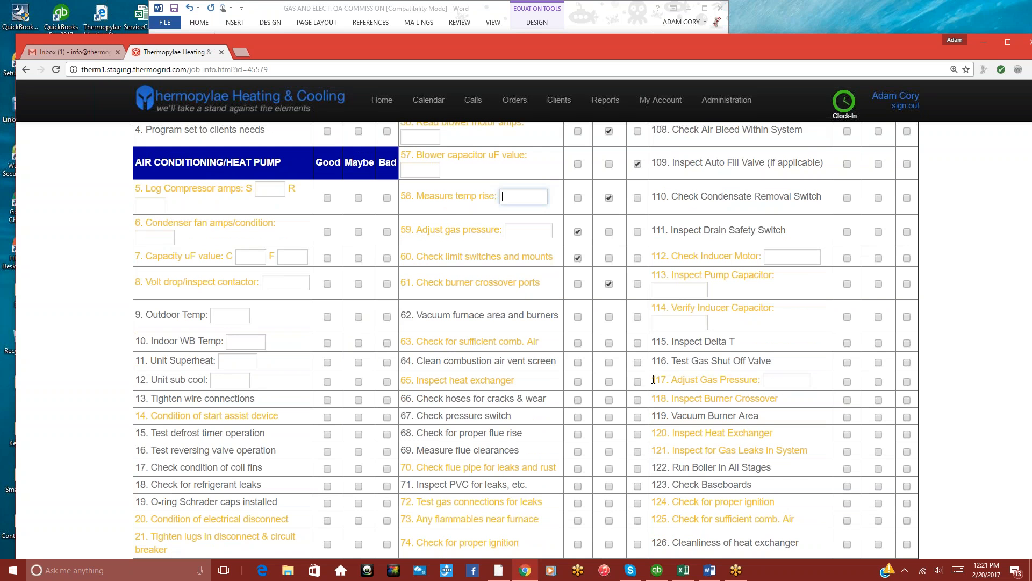
pyautogui.scroll(3)
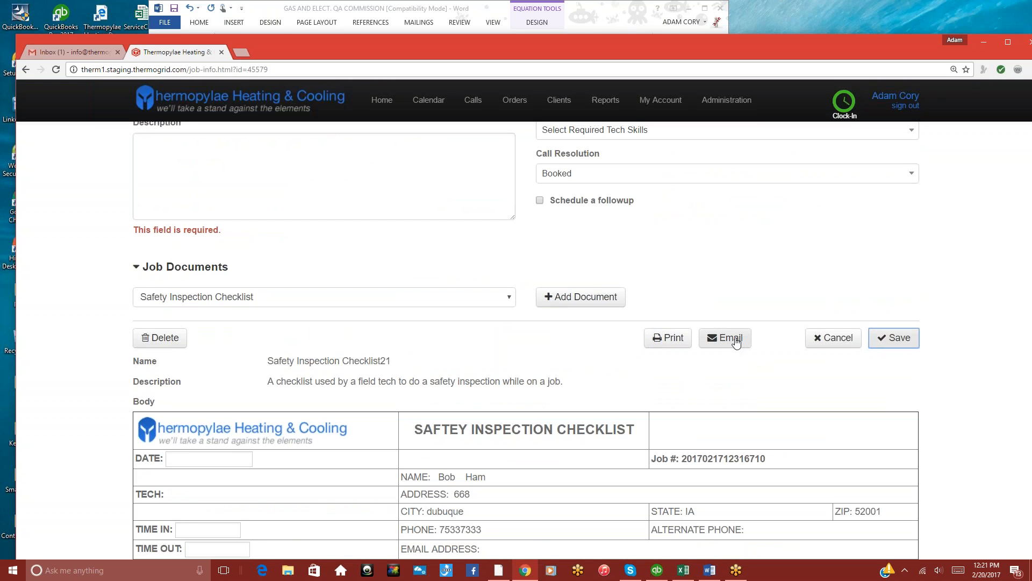
pyautogui.click(723, 337)
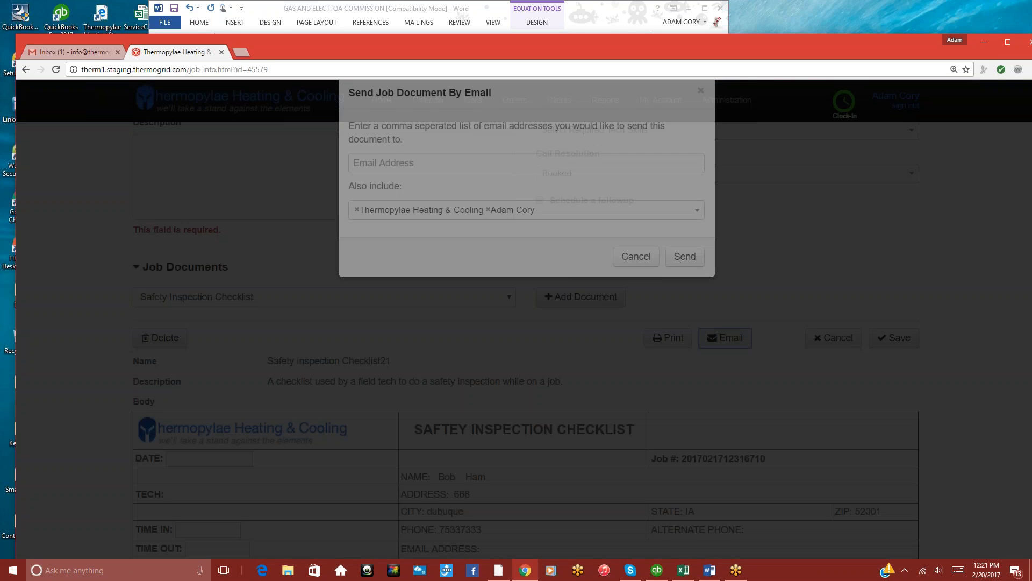
pyautogui.click(526, 215)
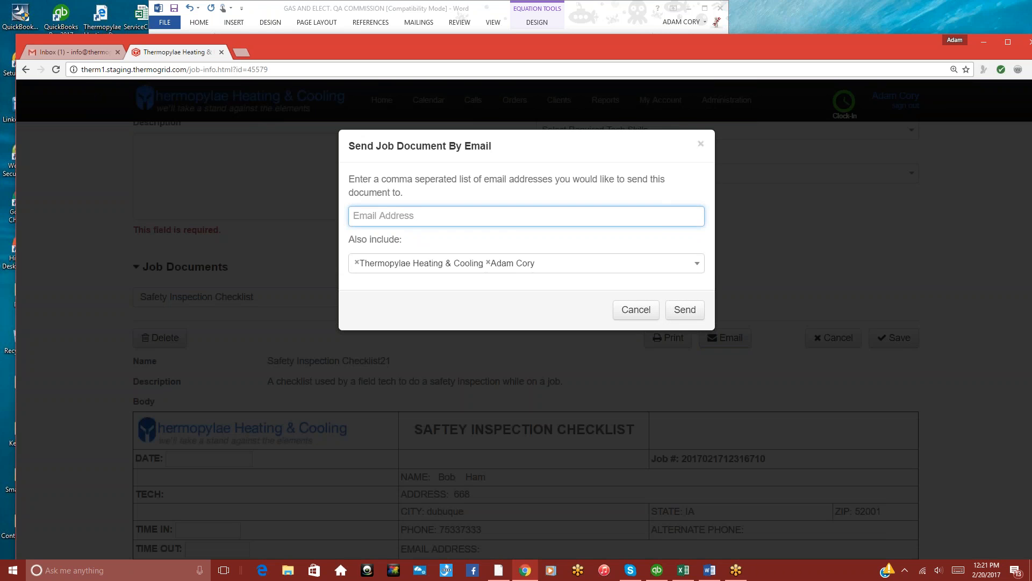
pyautogui.click(635, 309)
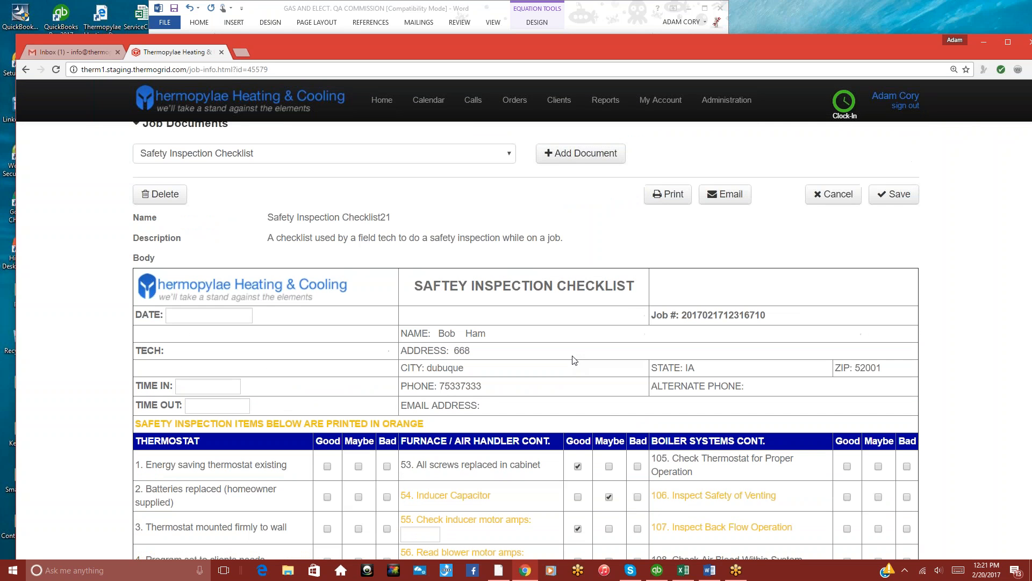
pyautogui.moveTo(529, 409)
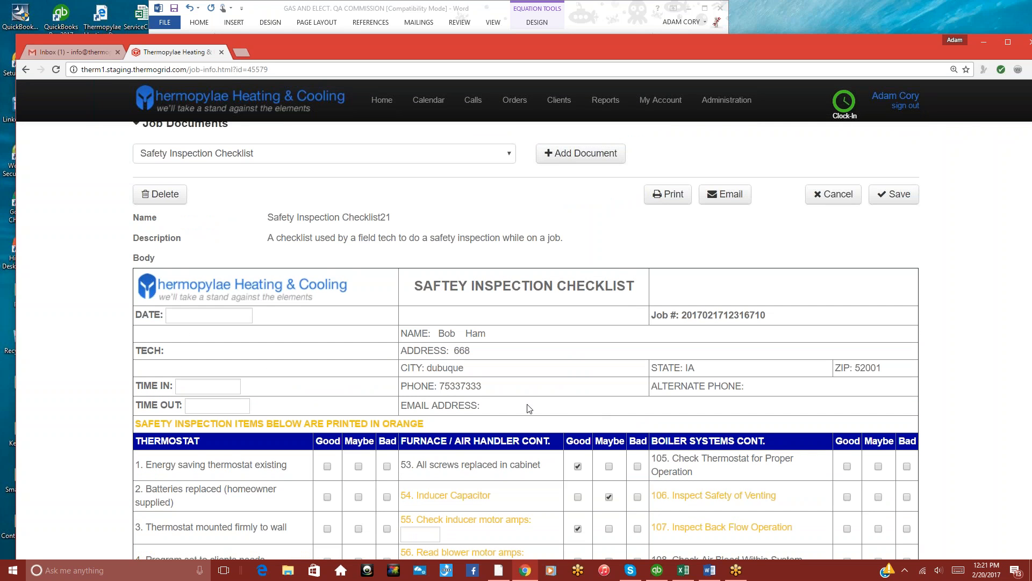
pyautogui.scroll(-3)
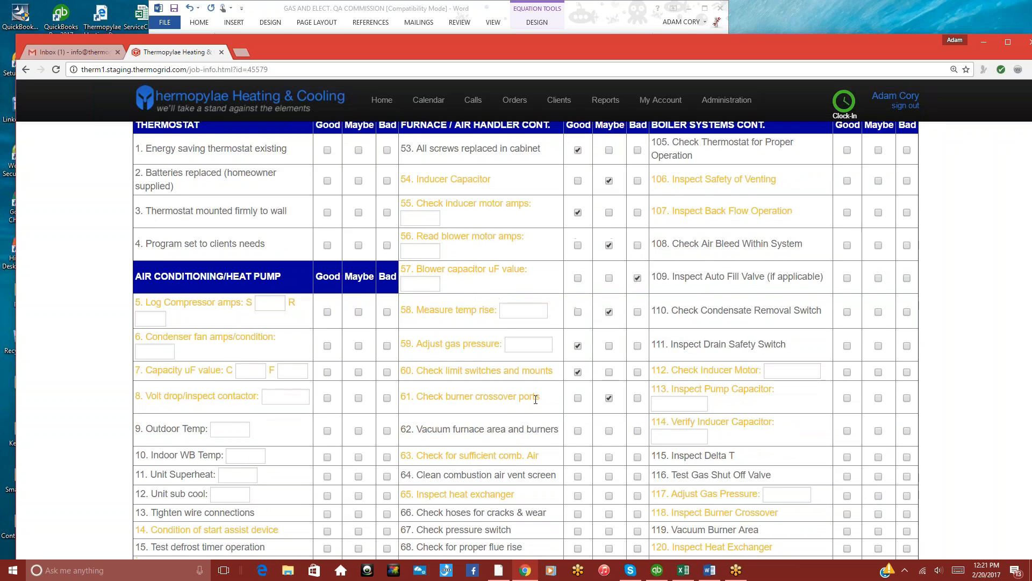
pyautogui.scroll(-3)
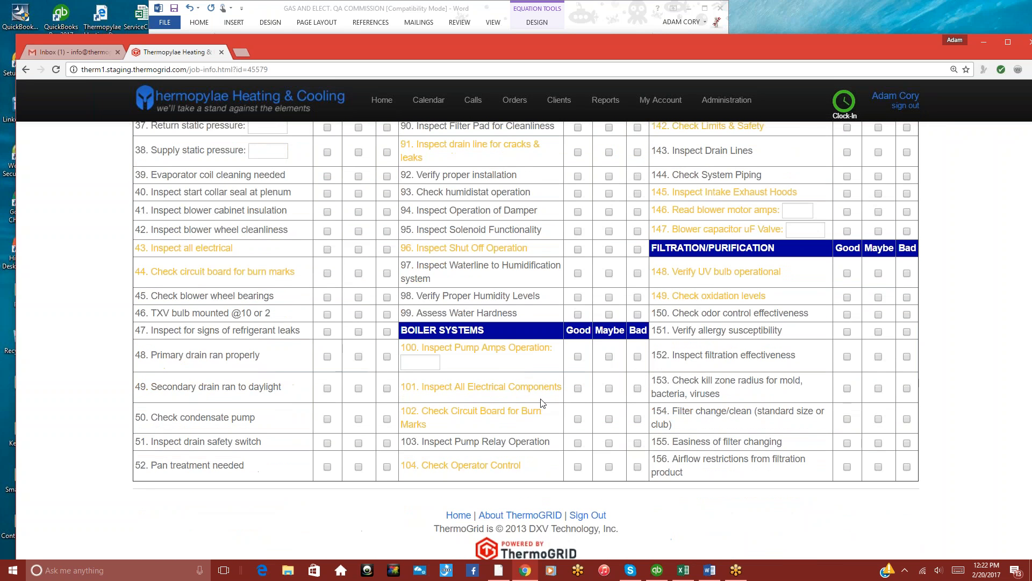
pyautogui.scroll(3)
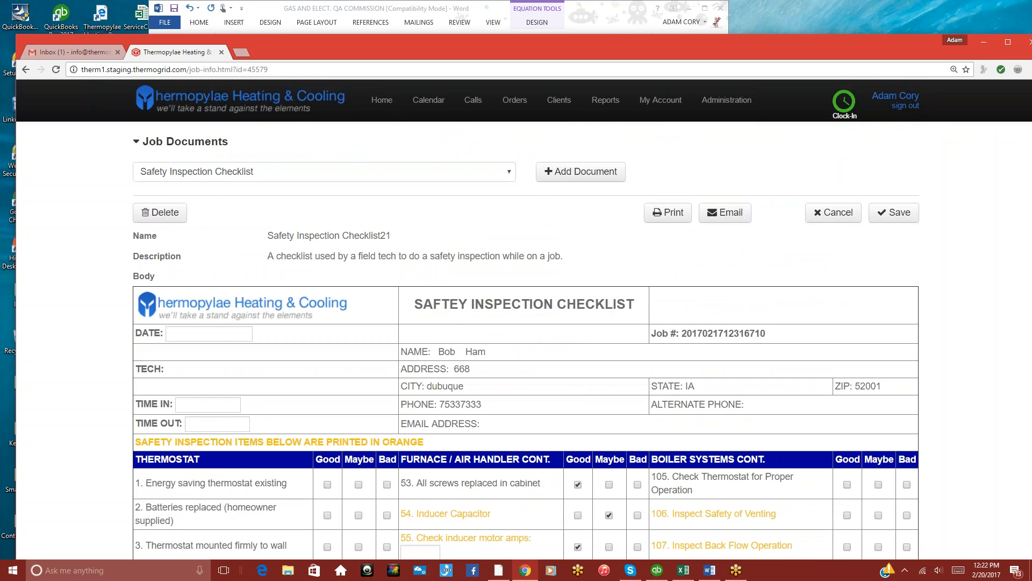
pyautogui.moveTo(503, 251)
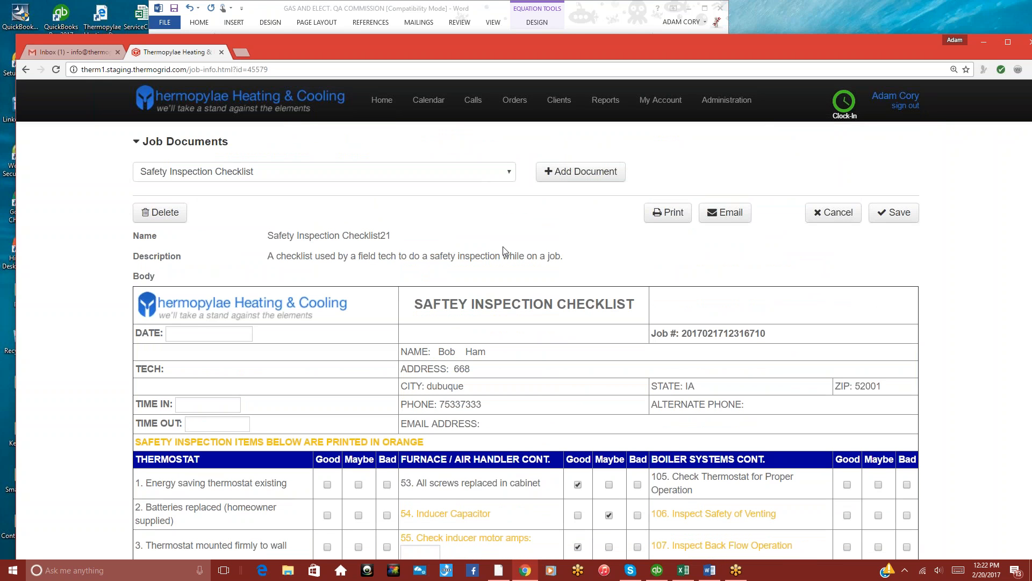
pyautogui.moveTo(518, 242)
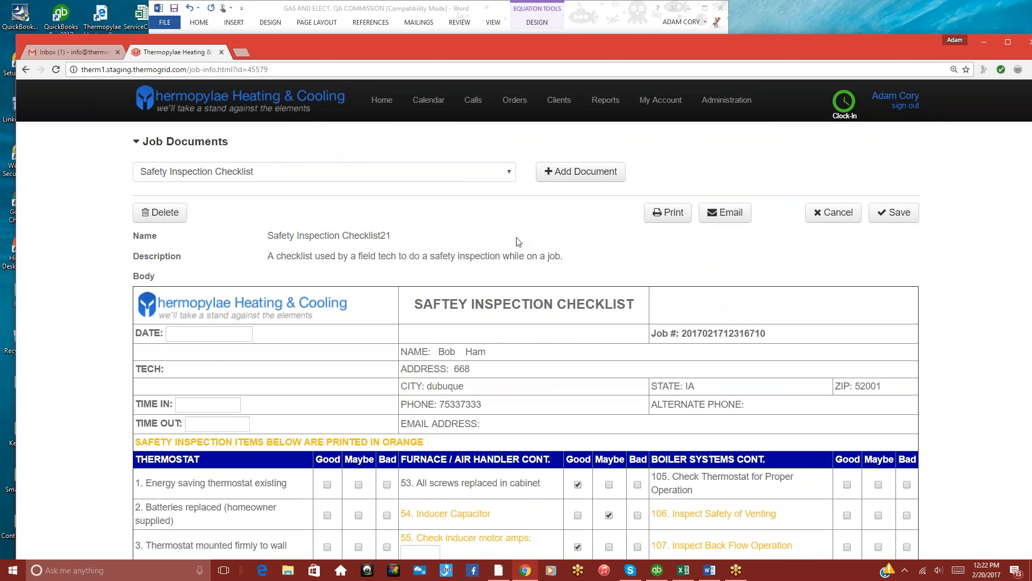